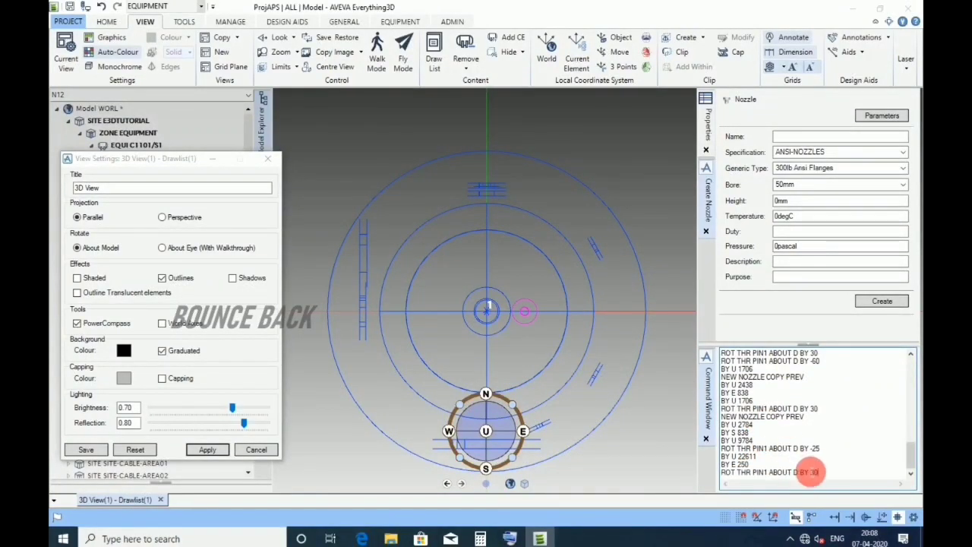
Step: Enable Shaded under Effects in View Settings and apply it to the 3D view
click(206, 449)
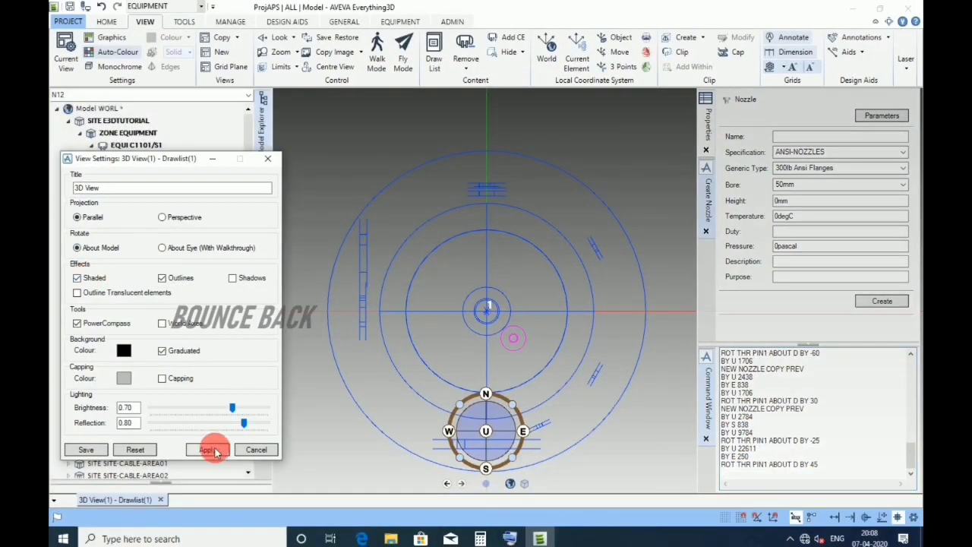
click(208, 449)
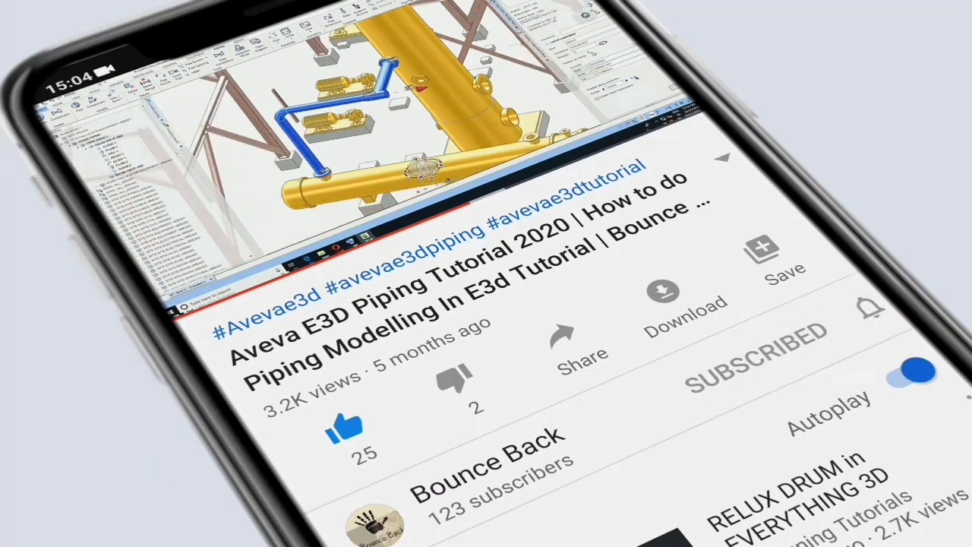
click(870, 308)
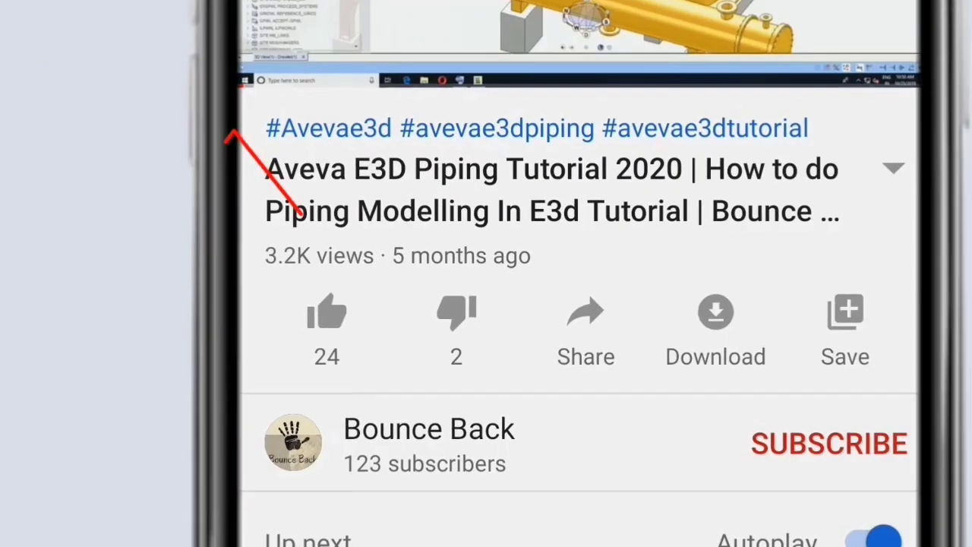
click(326, 311)
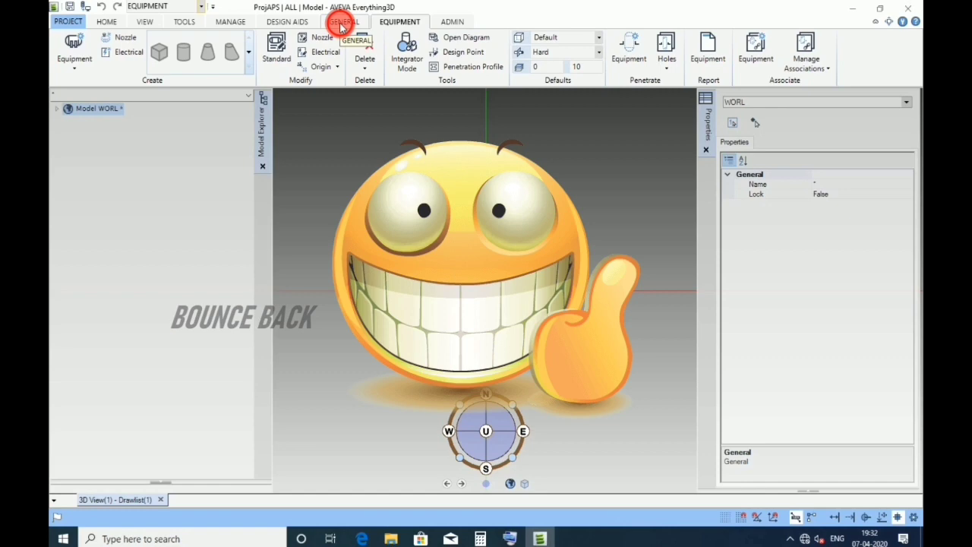
Step: Create site E3DTUTORIAL under the WORL model world
click(344, 22)
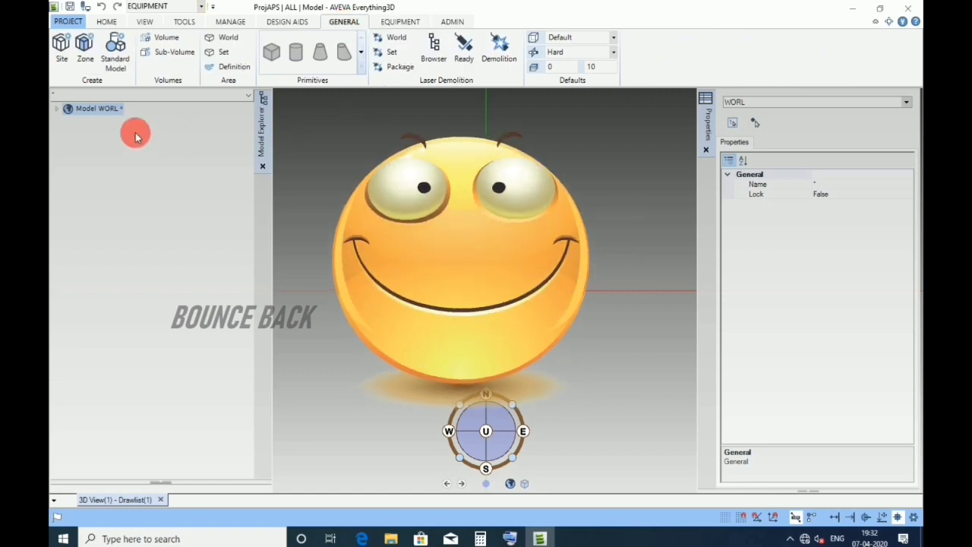
click(60, 46)
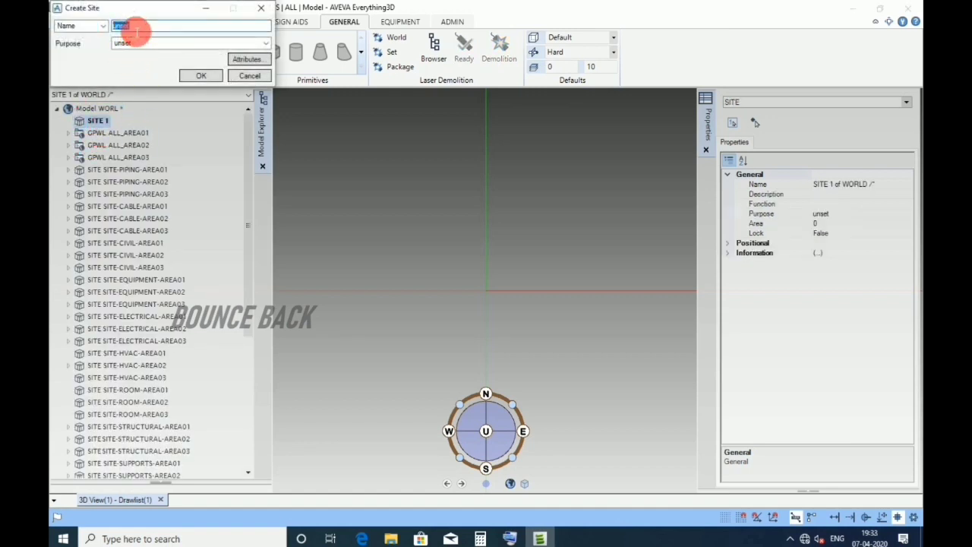
text(EQ)
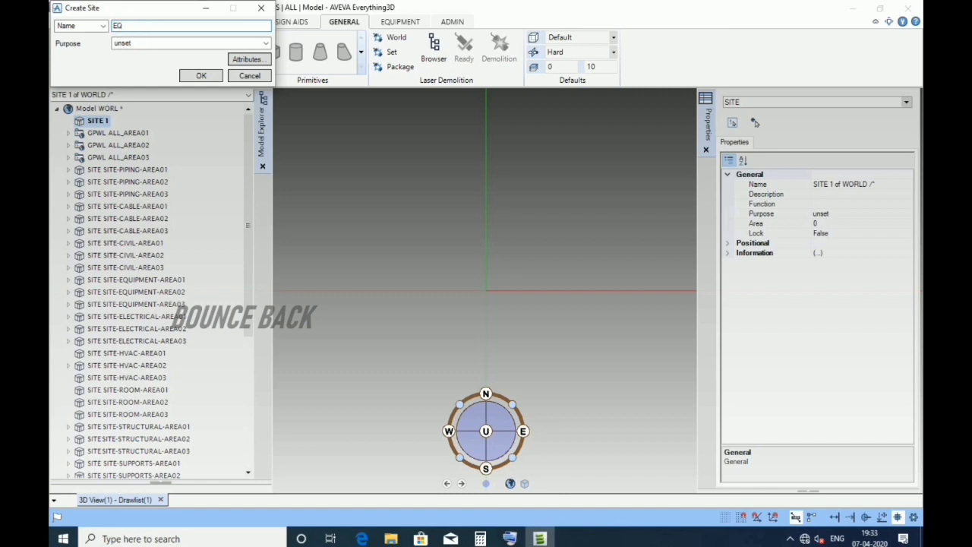
text(3DTU)
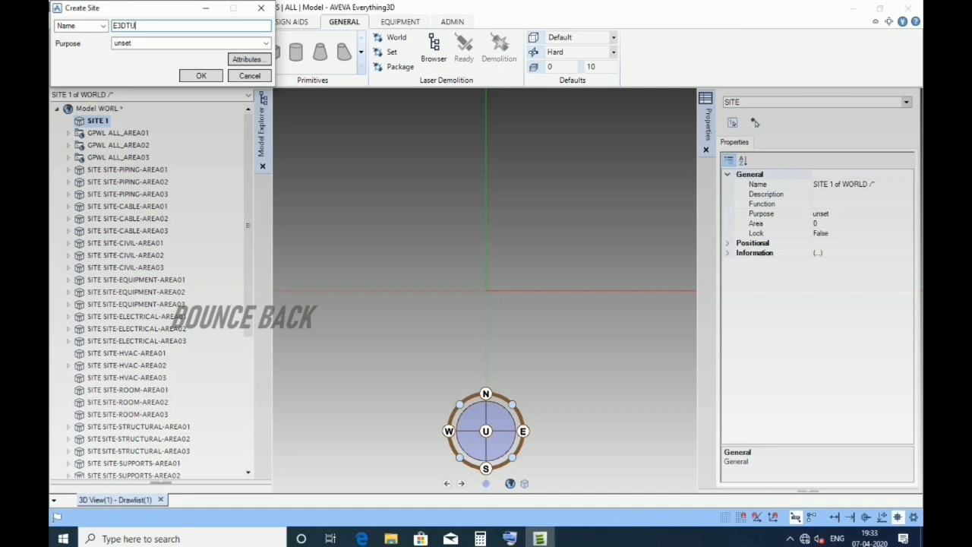
text(TORIAL)
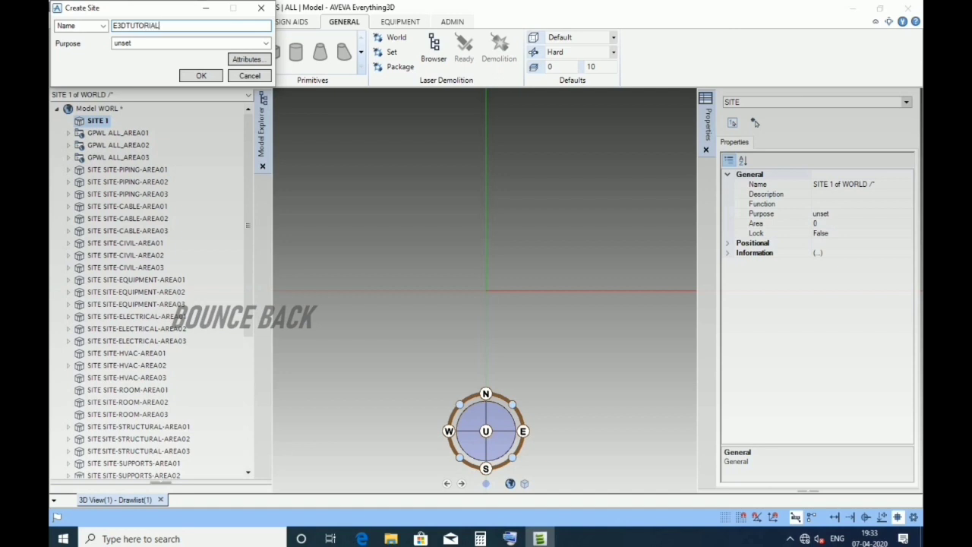
click(200, 75)
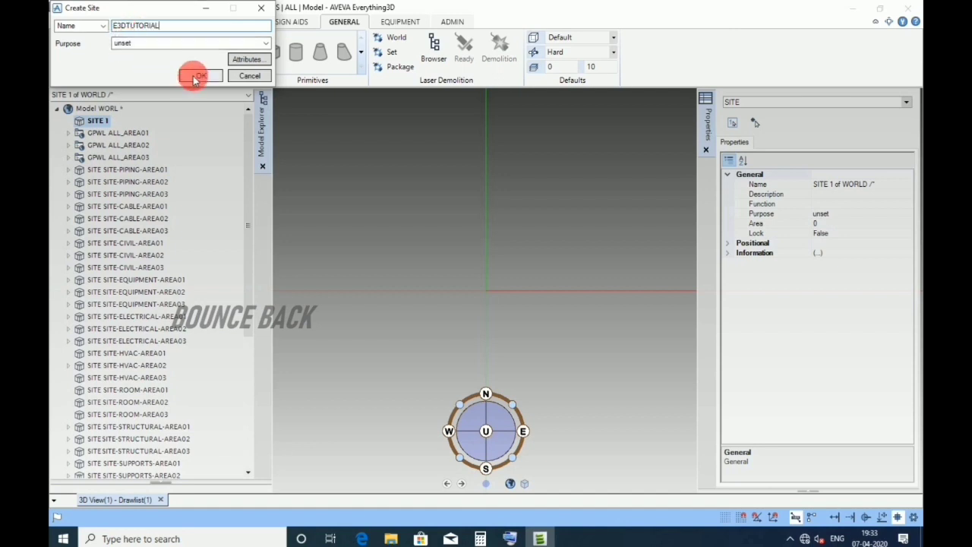
click(199, 75)
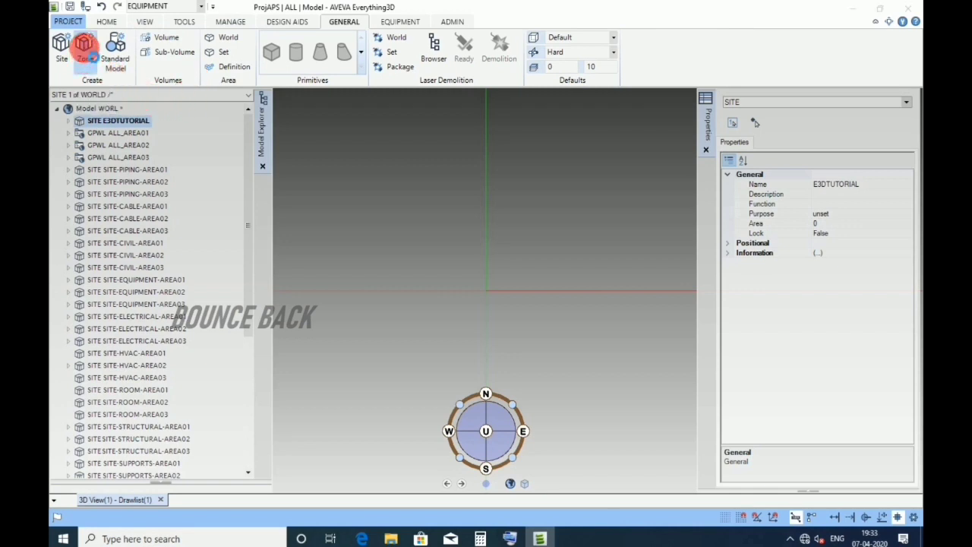
Step: Add zone EQUIPMENT under the E3DTUTORIAL site
click(85, 46)
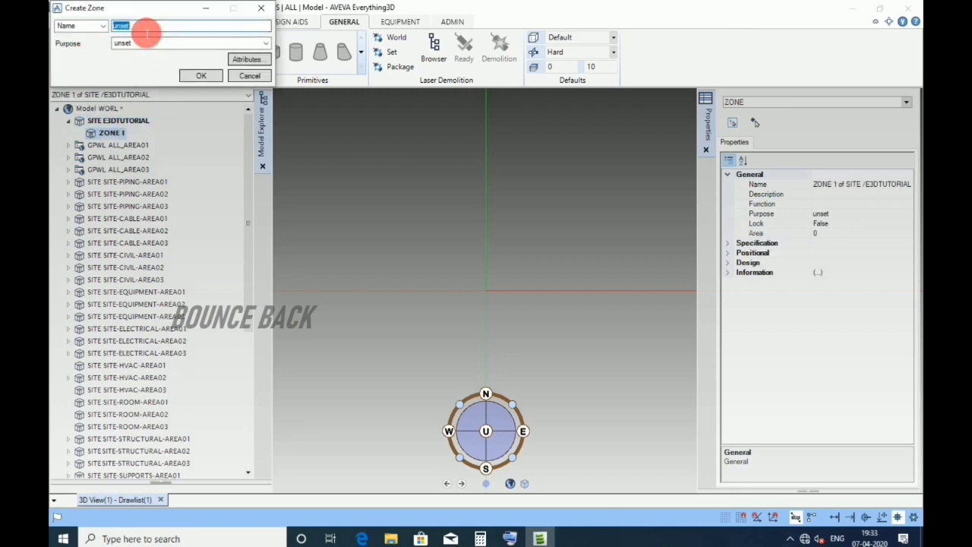
text(EQUIP)
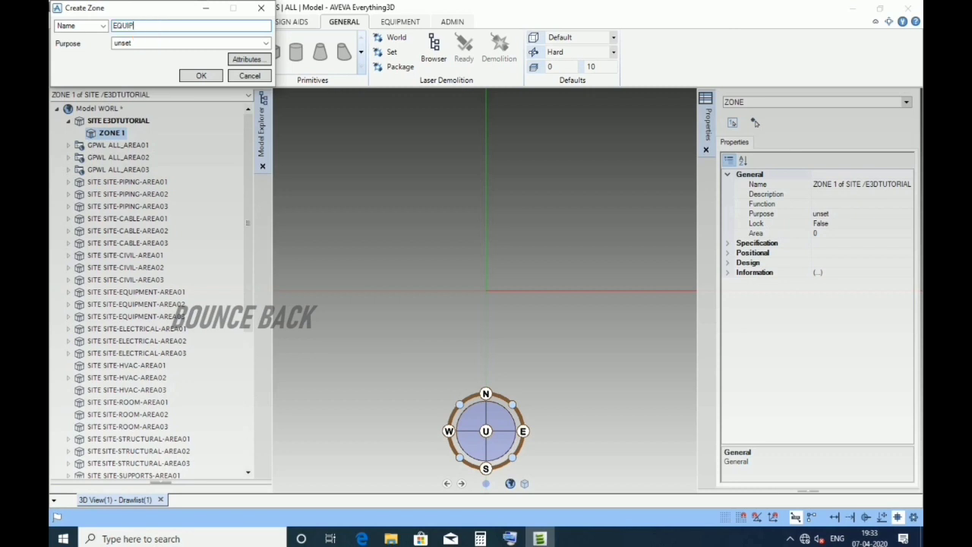
text(MENT)
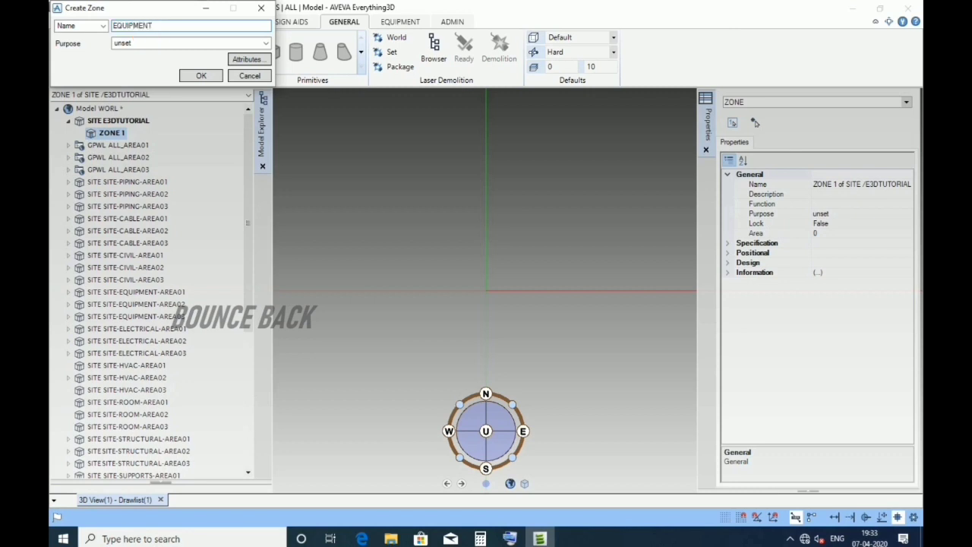
click(200, 75)
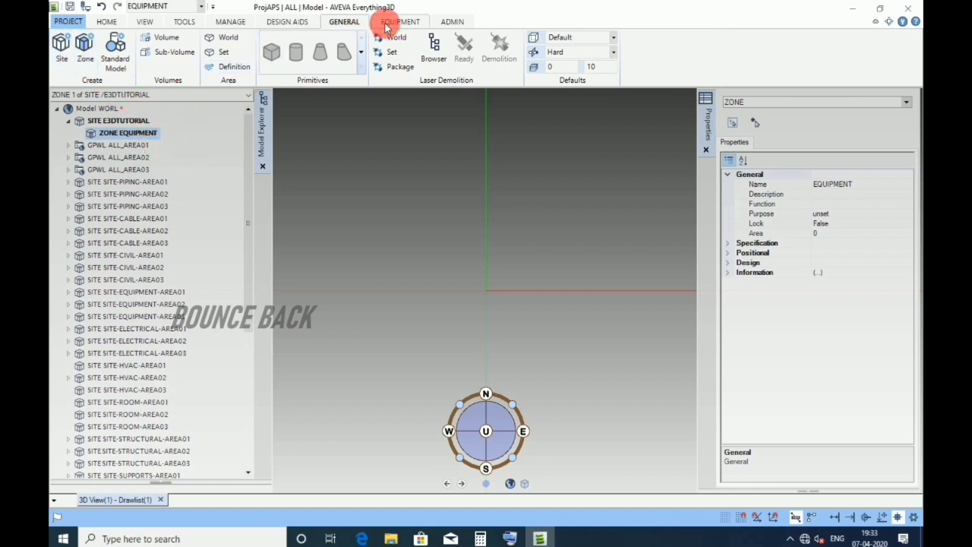
Step: Create equipment /C1101/S1 with description COLUMN in the EQUIPMENT zone
click(399, 22)
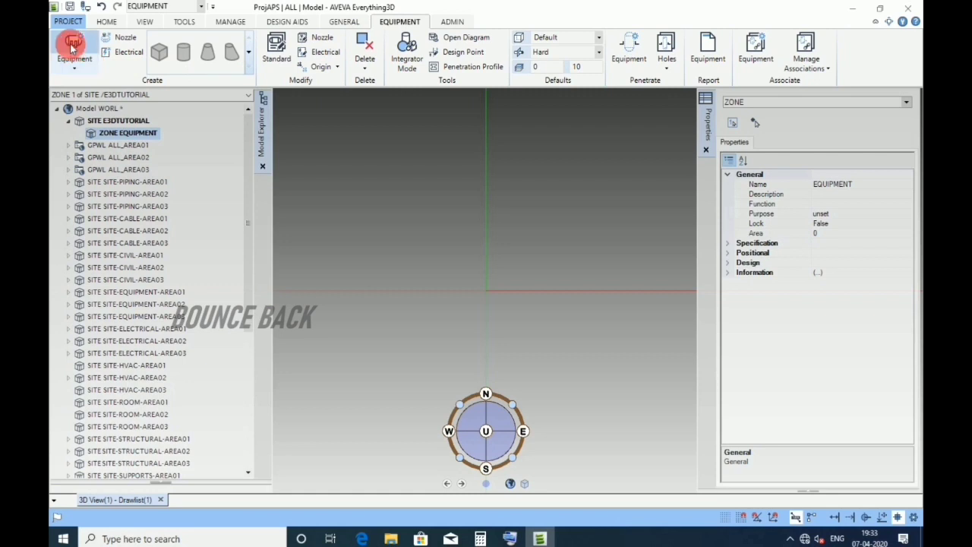
click(74, 50)
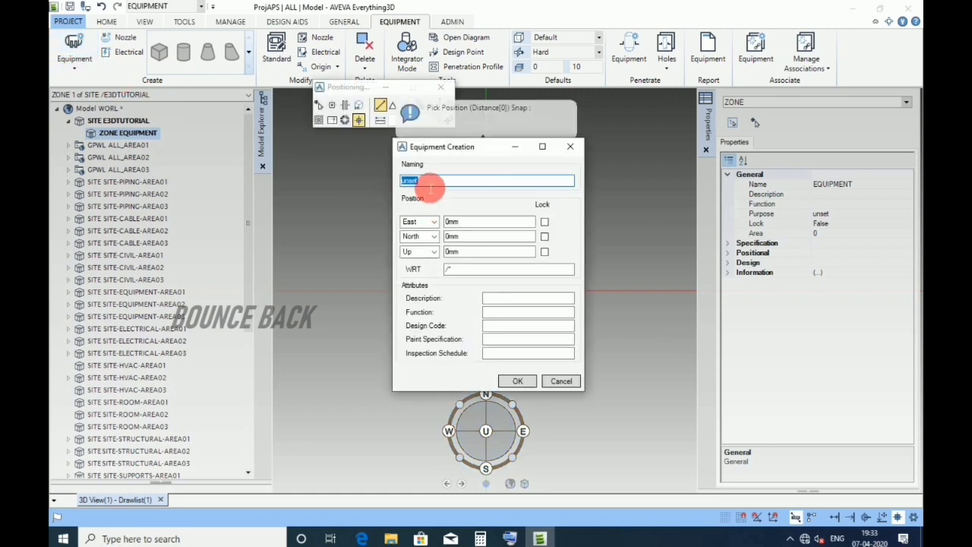
text(C1101)
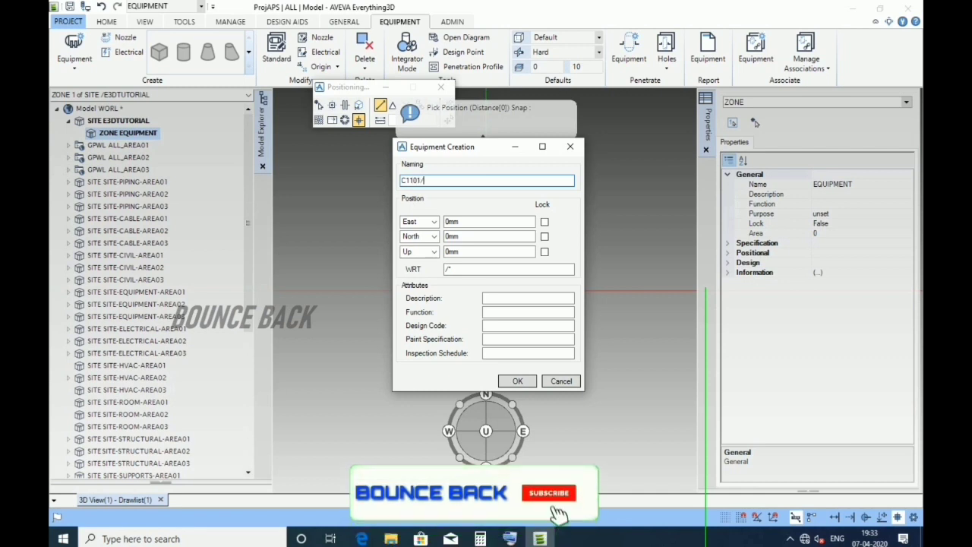
text(S1)
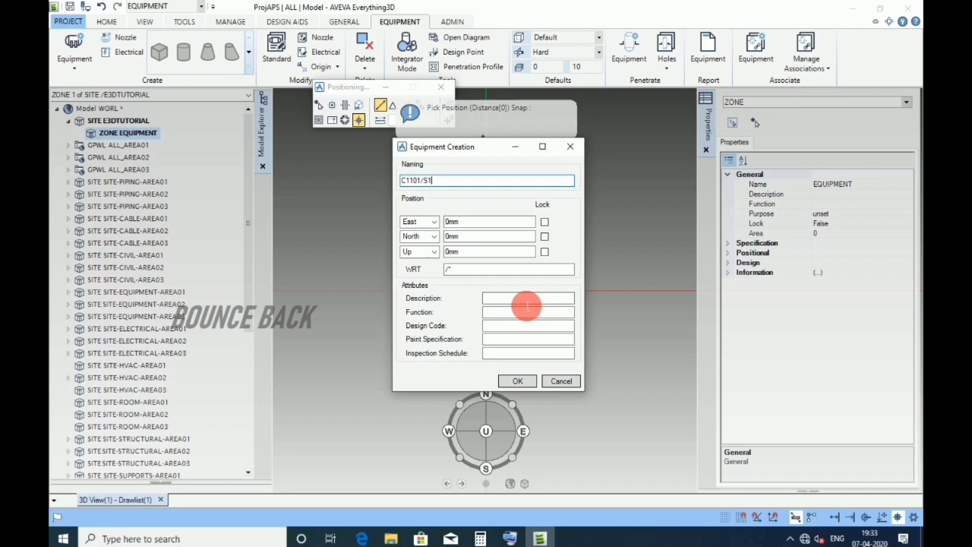
click(528, 298)
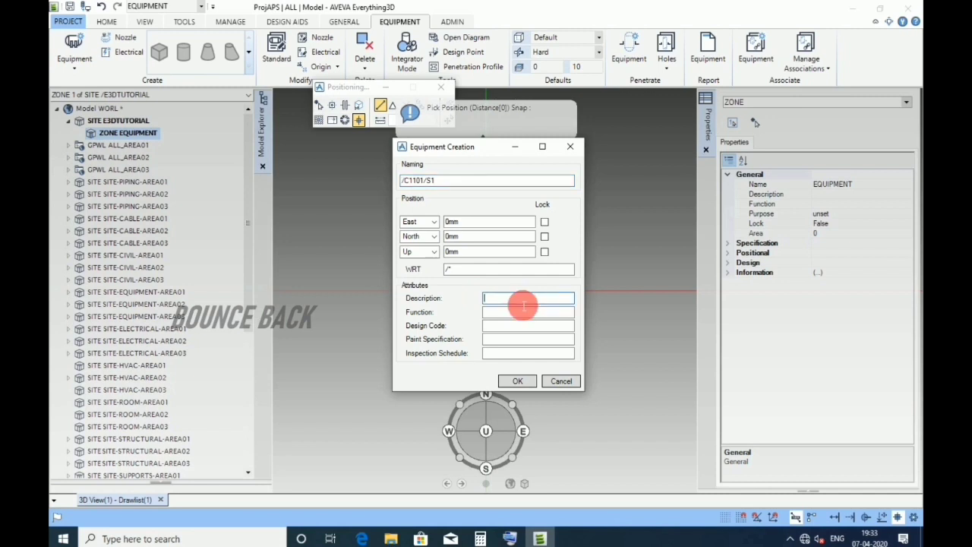
text(COLUMN)
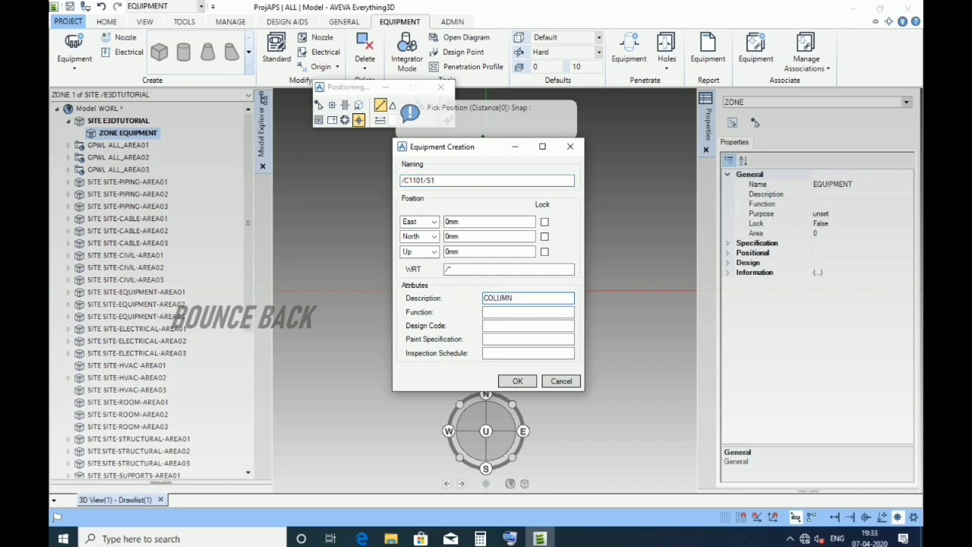
click(517, 381)
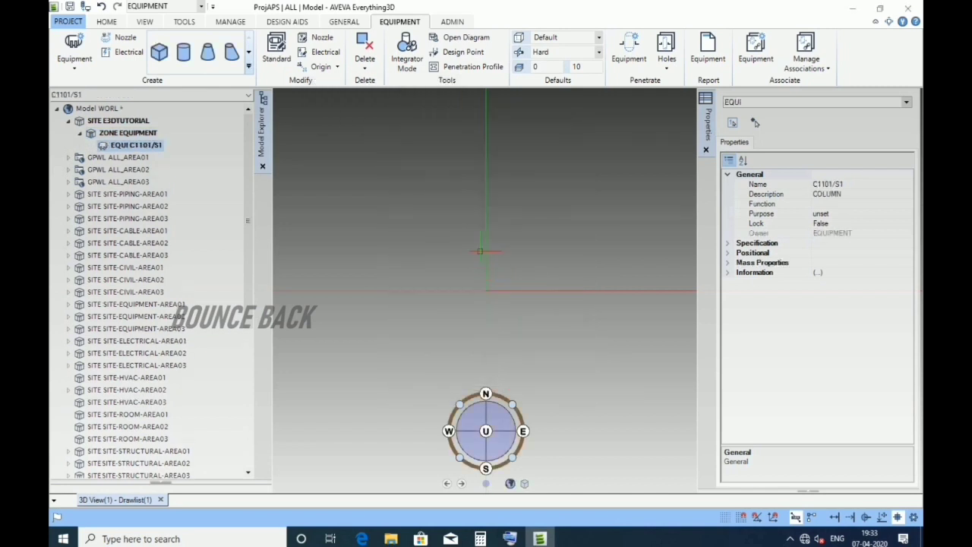
mouse_move(661, 265)
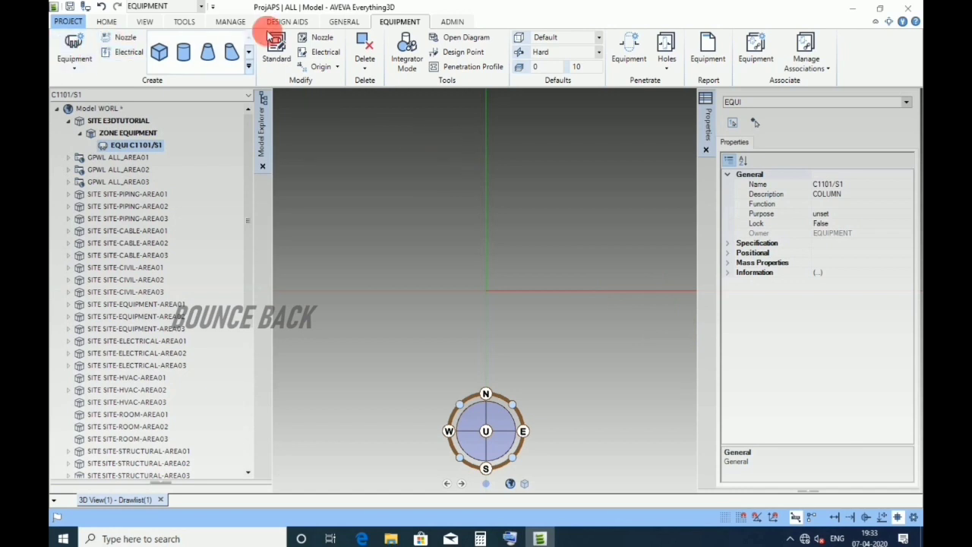
Step: Set PIN1 at the equipment origin and confirm it is at E 0 N 0 U 0
click(184, 21)
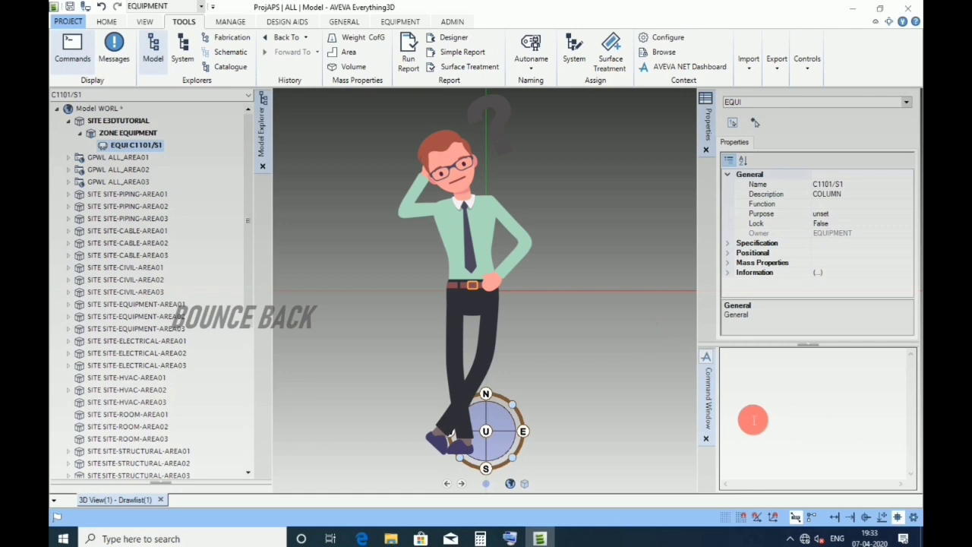
click(399, 21)
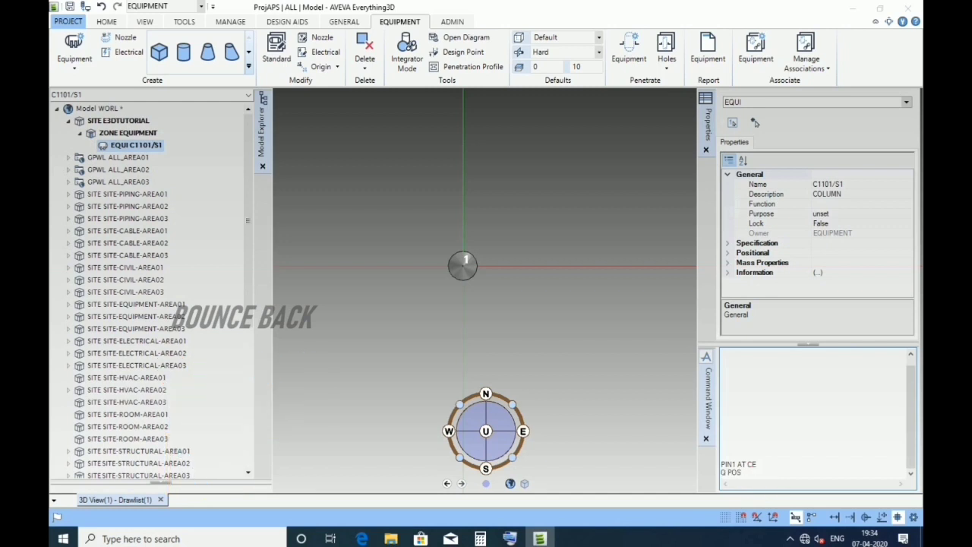
text(PIN1)
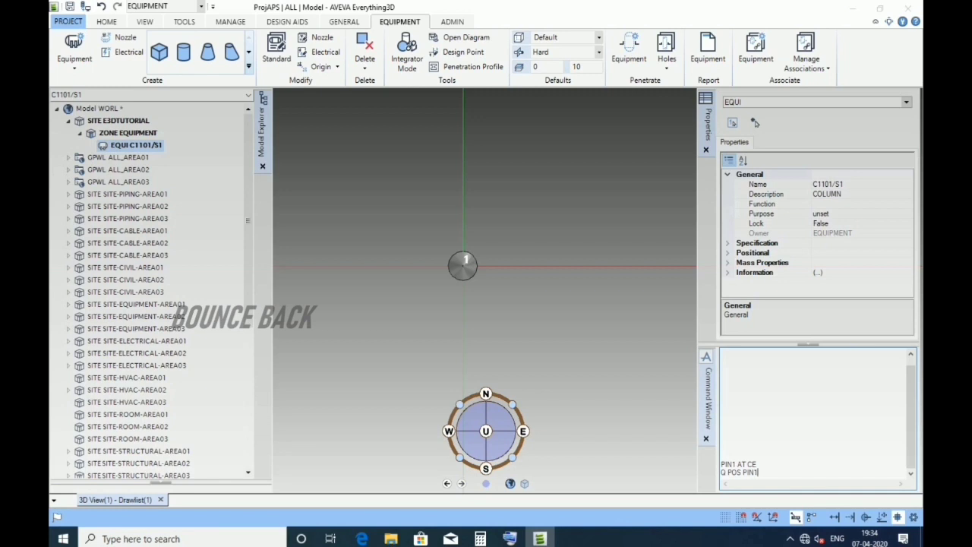
click(528, 319)
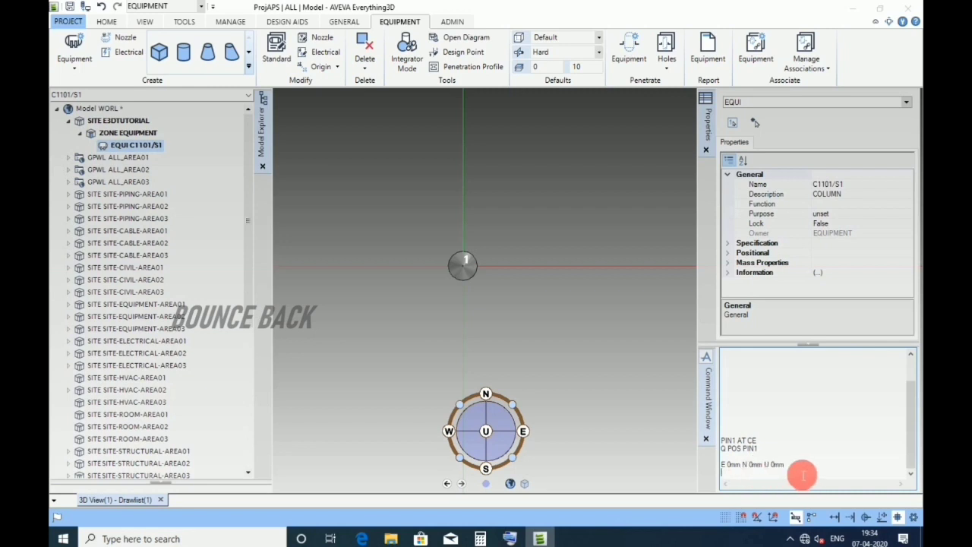
Step: Begin typing the cylinder command NEW CYLI HEI 14076 DIA
text(NEW)
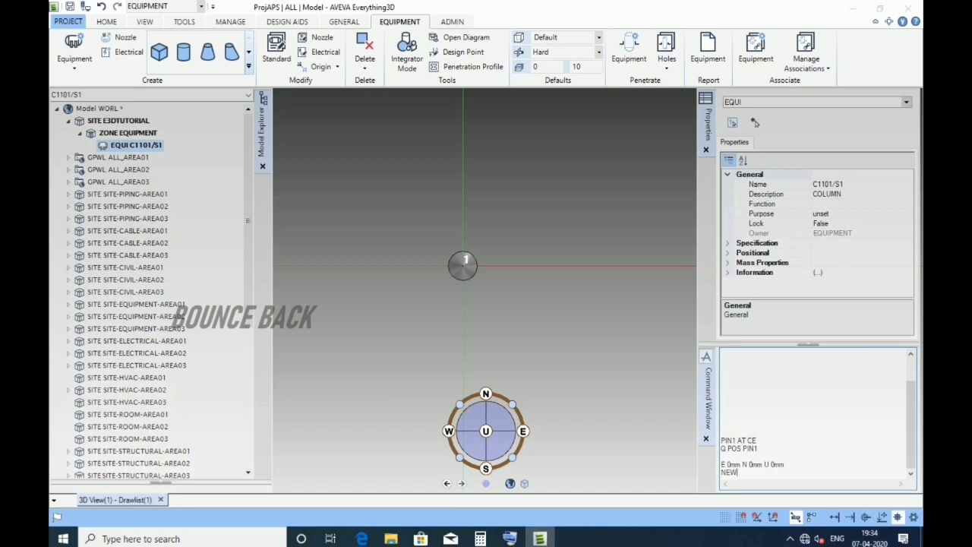
text(CY)
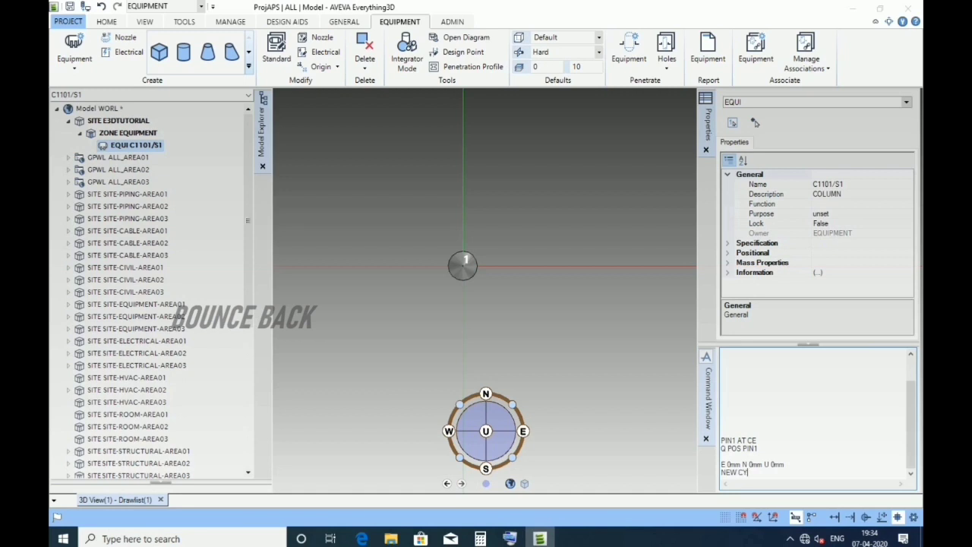
text(LI HE)
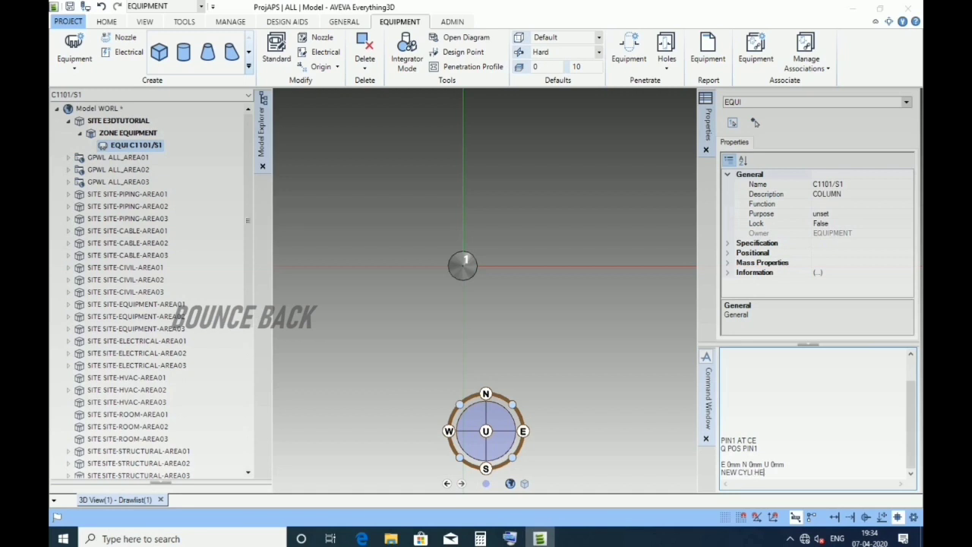
text(I)
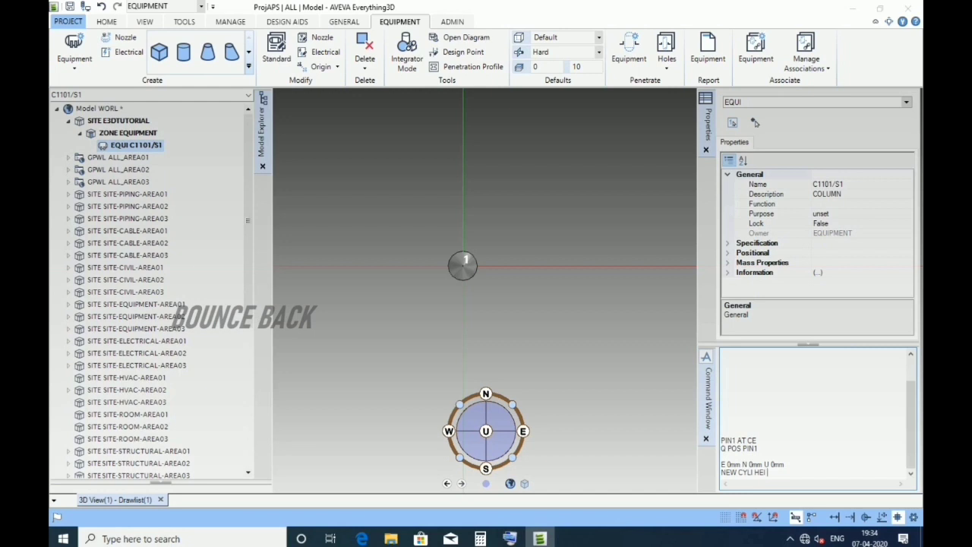
text(1)
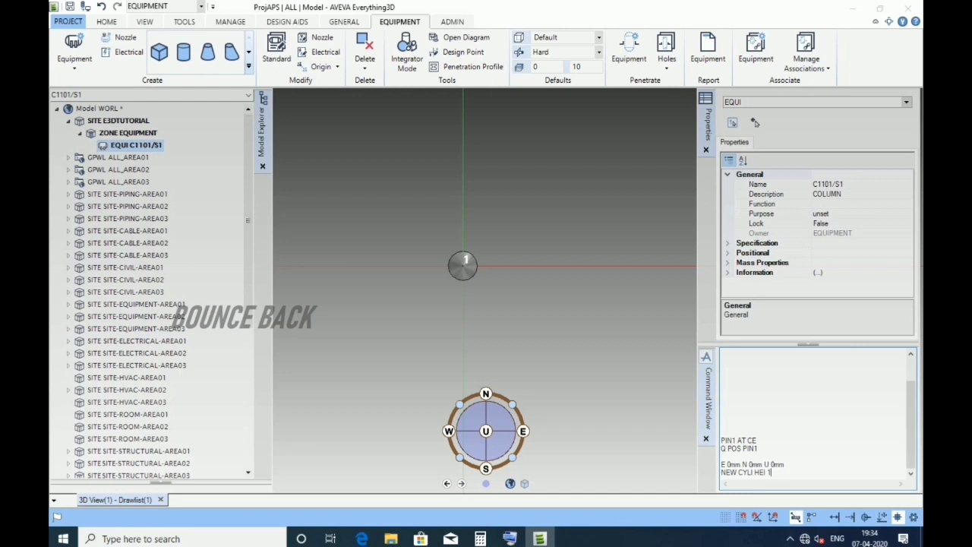
text(4076)
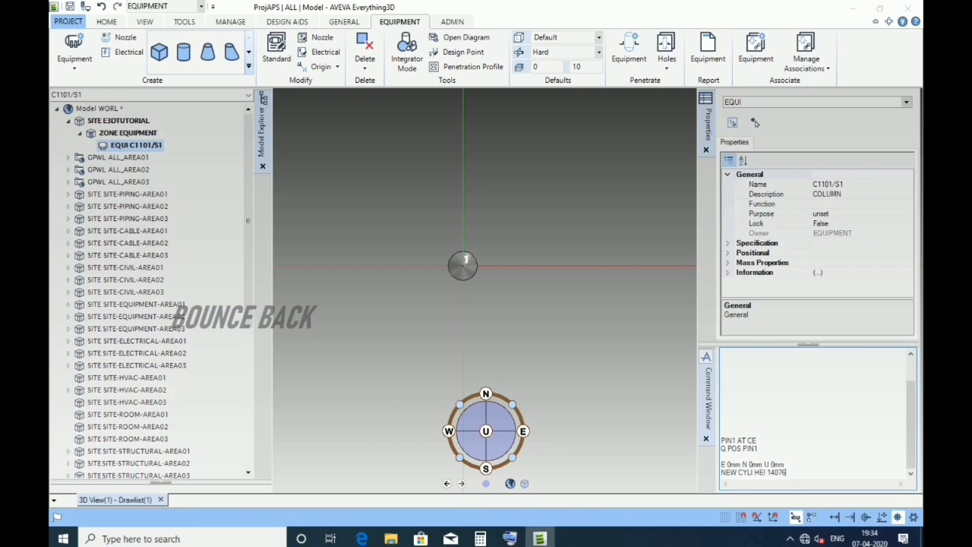
text(DIA 1)
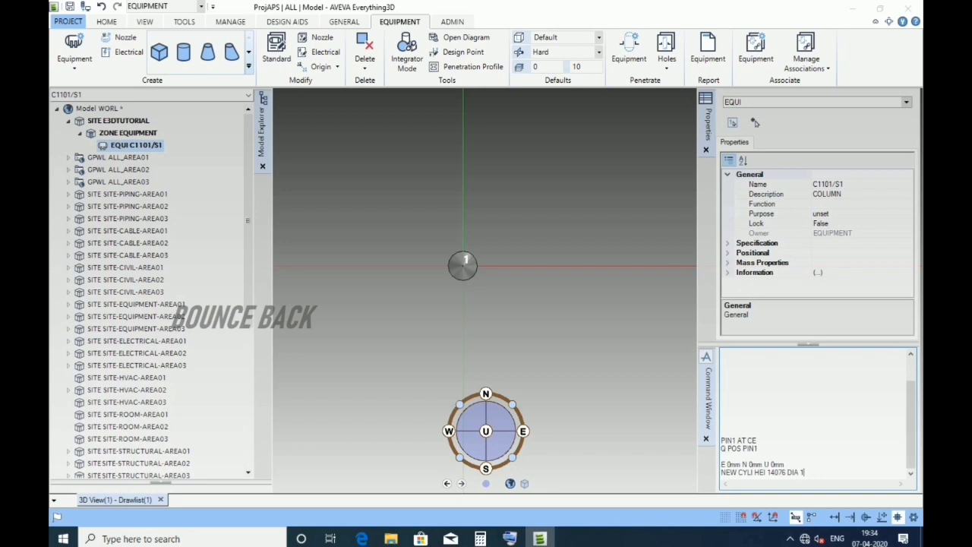
Step: Complete NEW CYLI HEI 14076 DIA 1413 and begin a BY U offset
text(41)
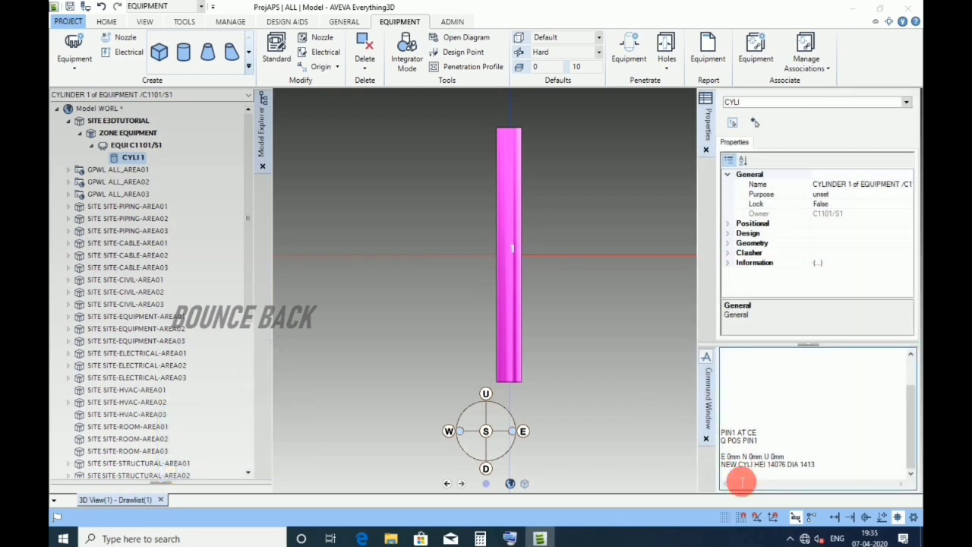
text(BY U)
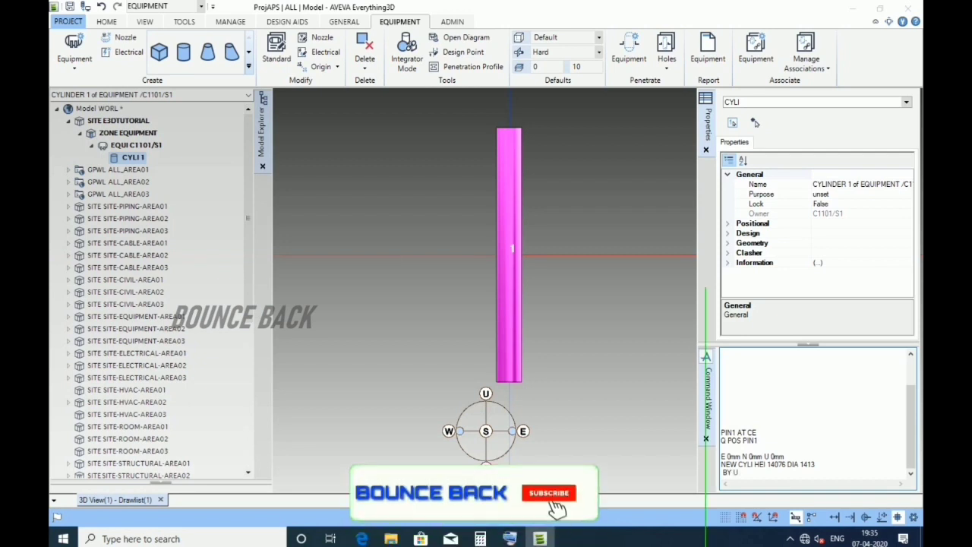
click(549, 493)
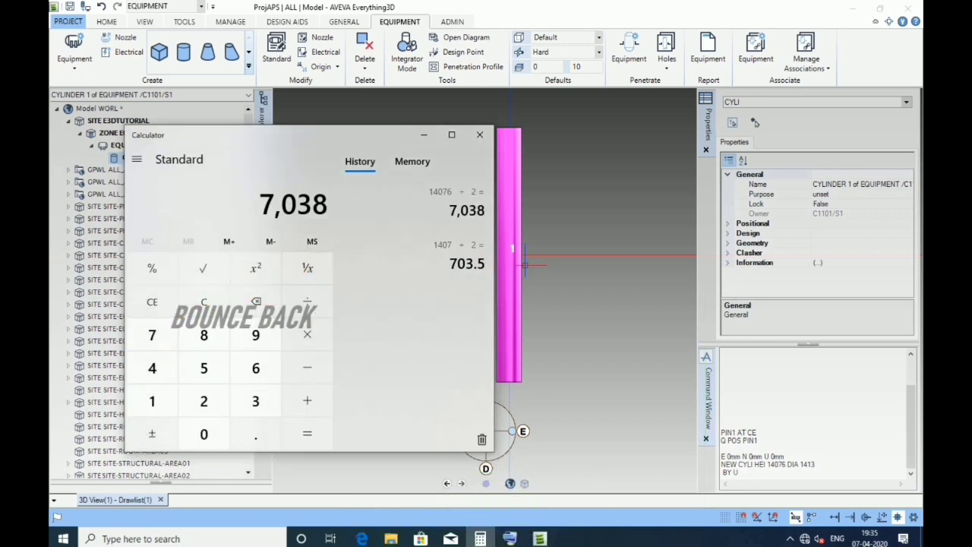
Step: Compute half the cylinder height in Calculator: 14076 ÷ 2 = 7038
click(151, 303)
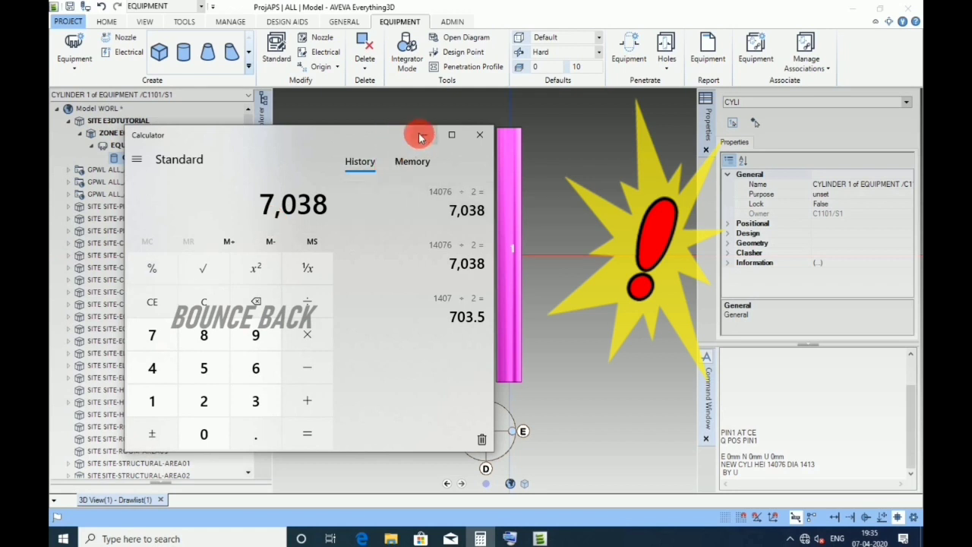
Step: Raise the cylinder by U 7038, then cancel the pending cone placement
click(479, 134)
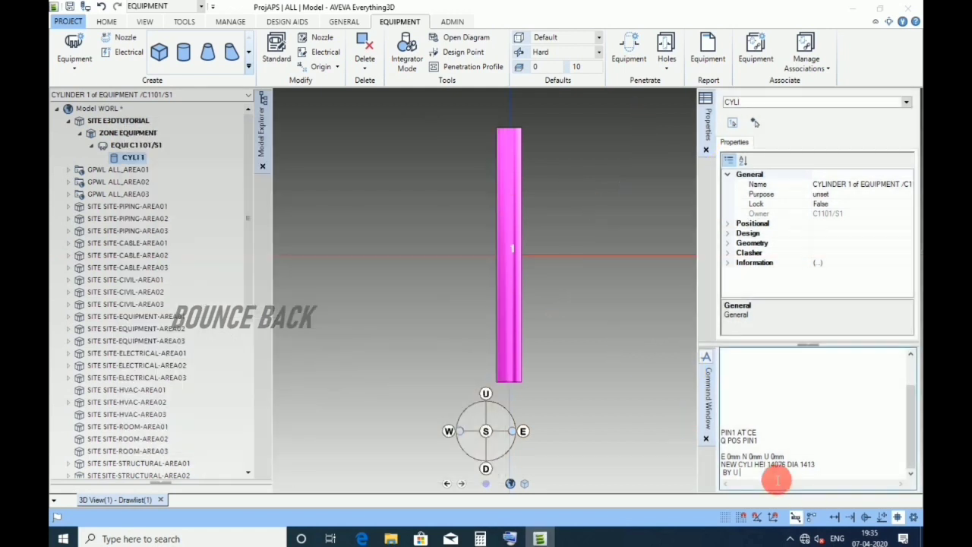
text(7038)
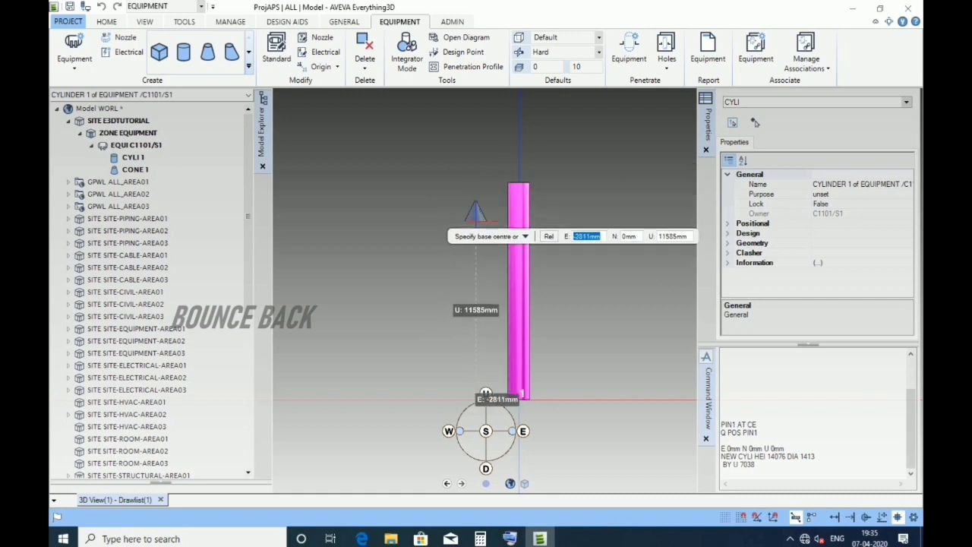
click(343, 22)
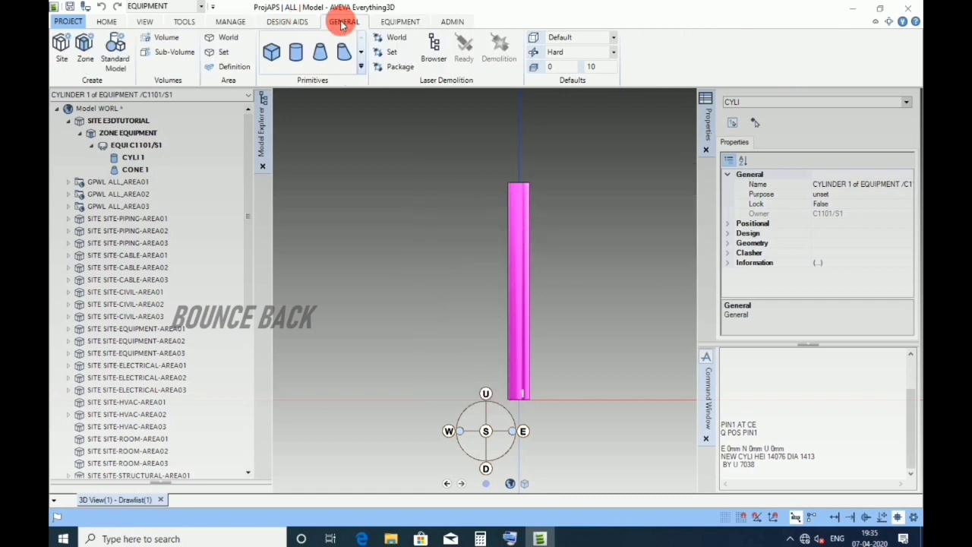
Step: Turn off Shaded in the 3D View settings to show outlines only
click(144, 22)
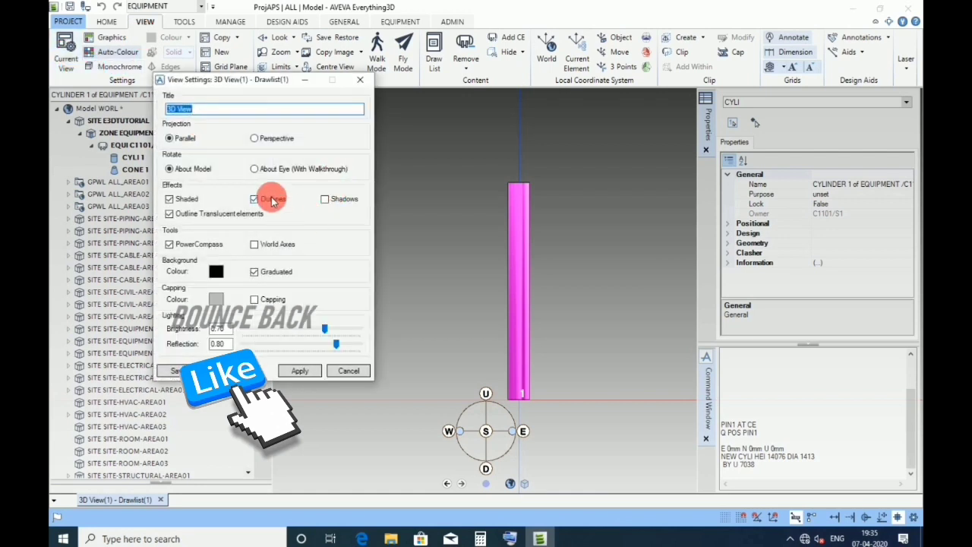
click(169, 198)
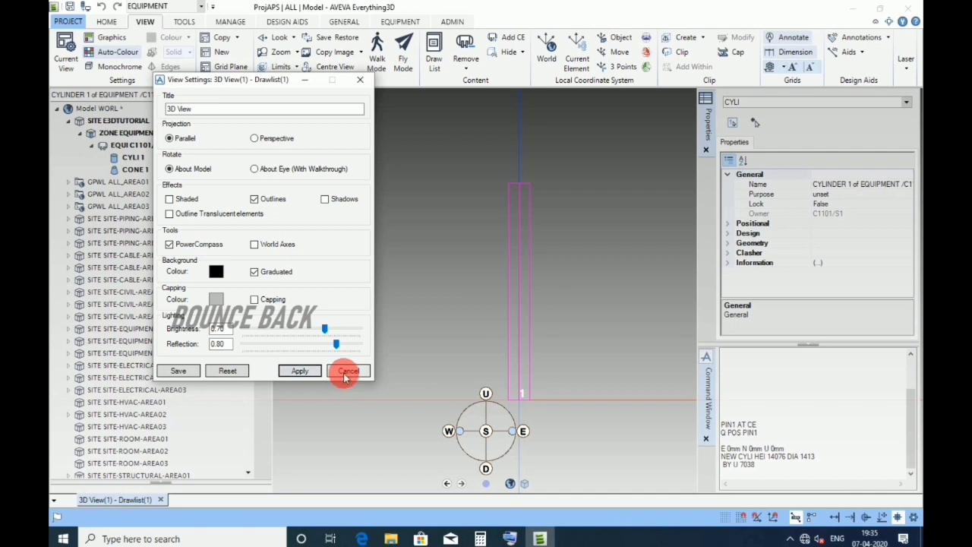
click(348, 370)
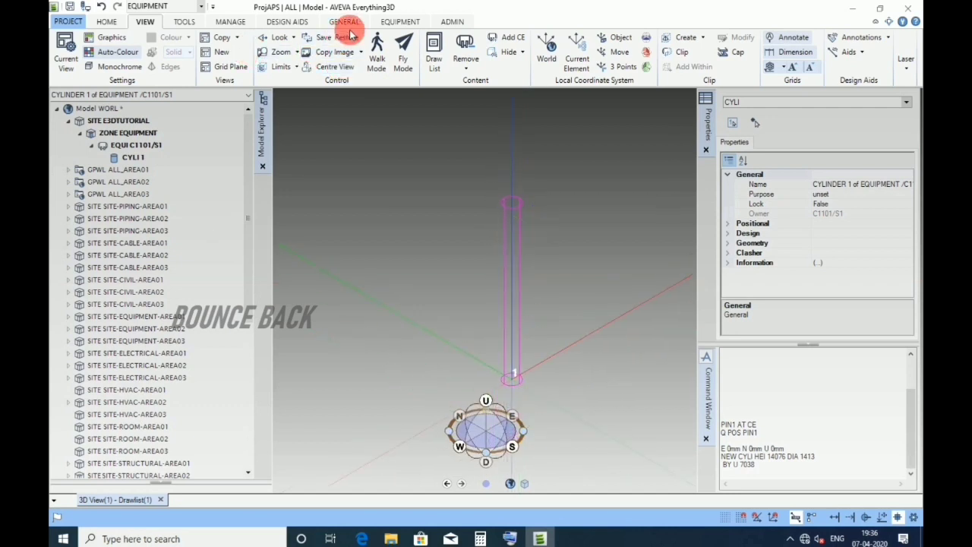
Step: Place a cone's base centre at the cylinder top and enter its diameter and height
click(399, 22)
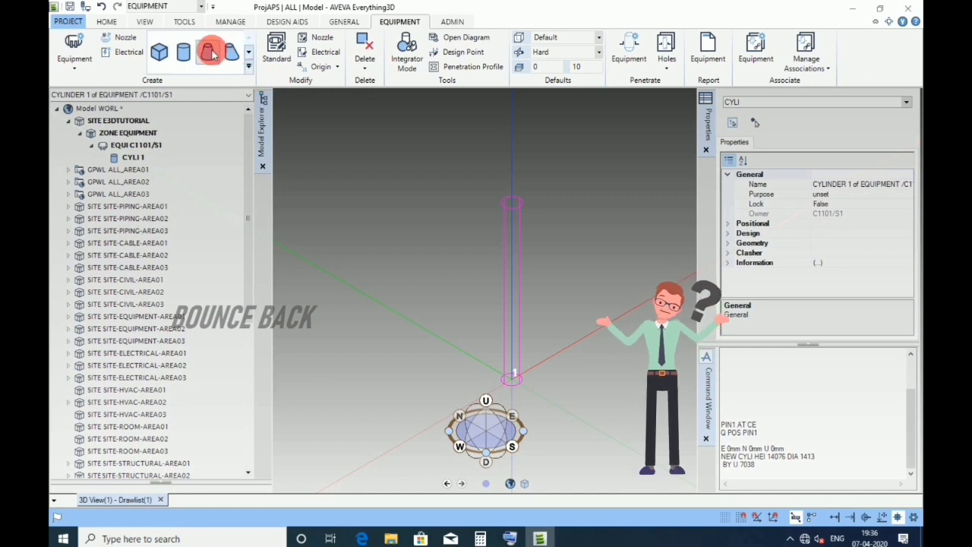
click(208, 51)
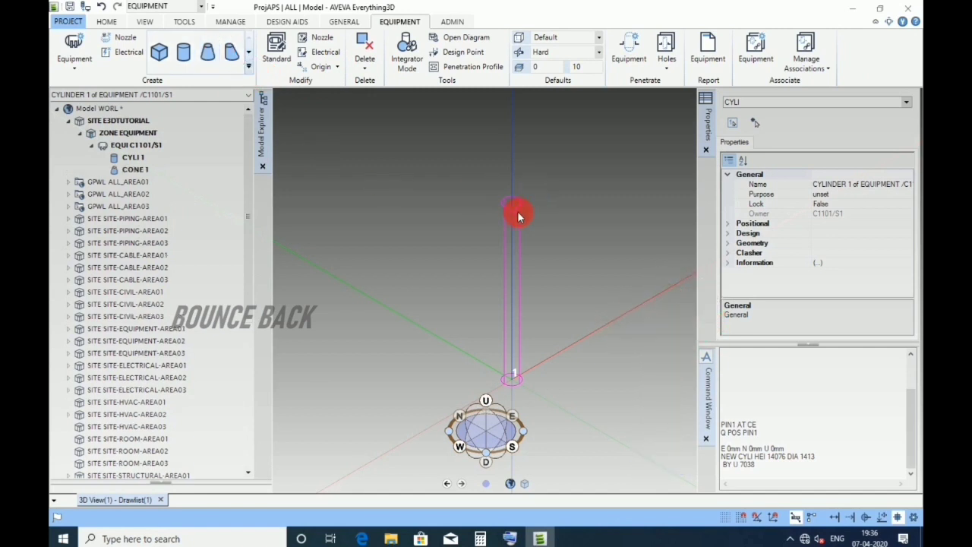
click(519, 215)
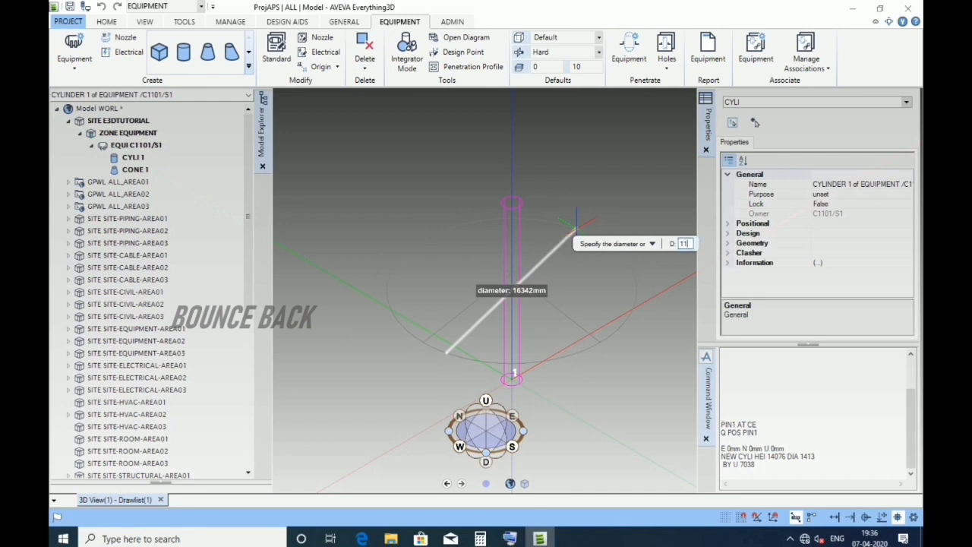
text(41)
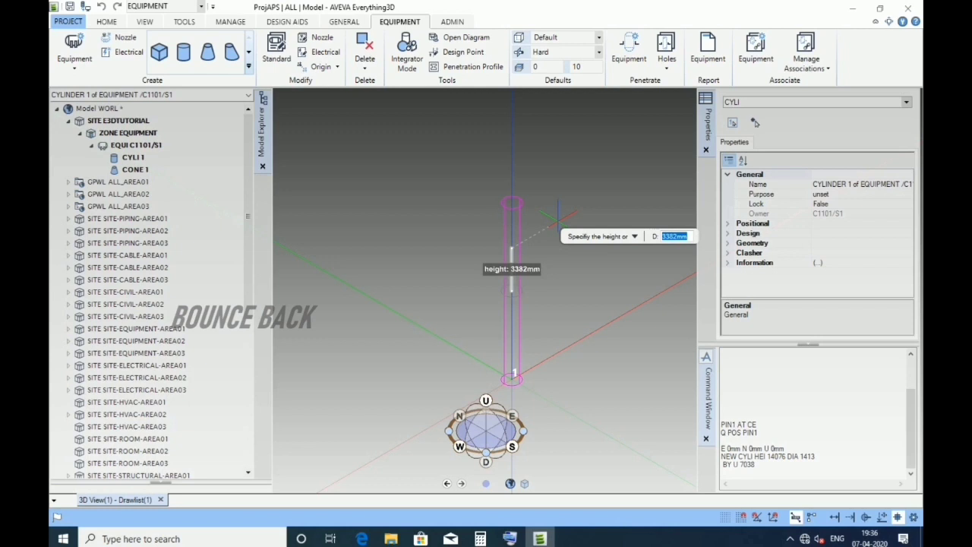
text(280)
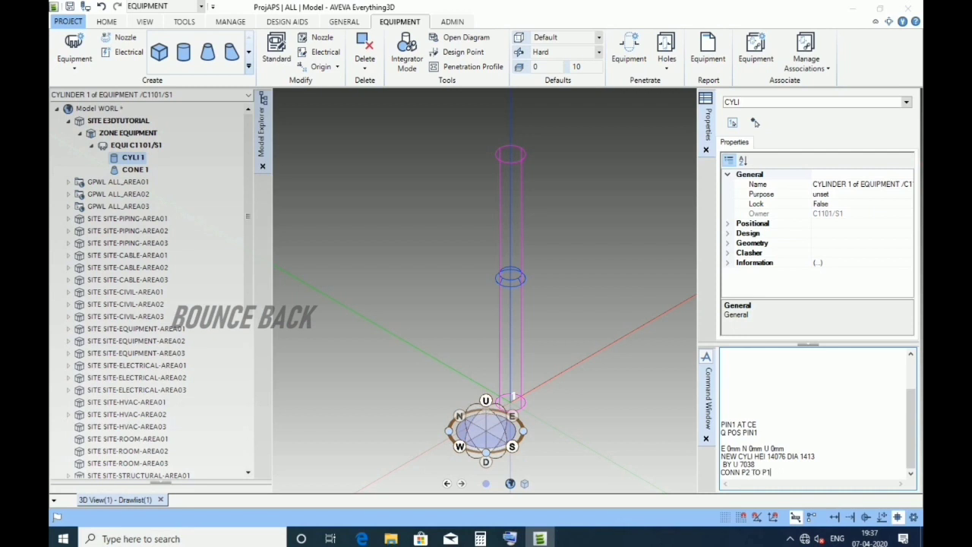
Step: Connect CONE 1's P2 to P1 of the picked cylinder, recovering from a connect-to-itself error
text(OF ID@)
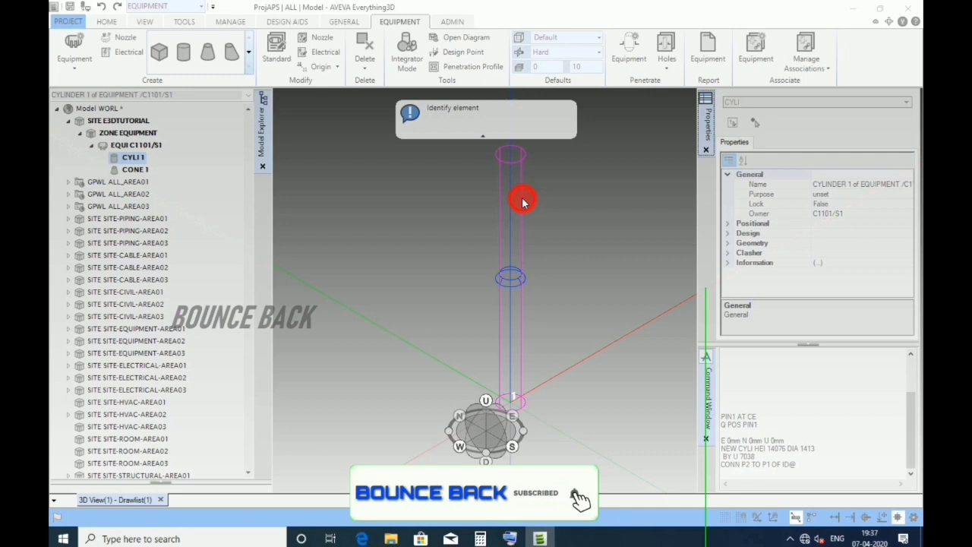
click(523, 199)
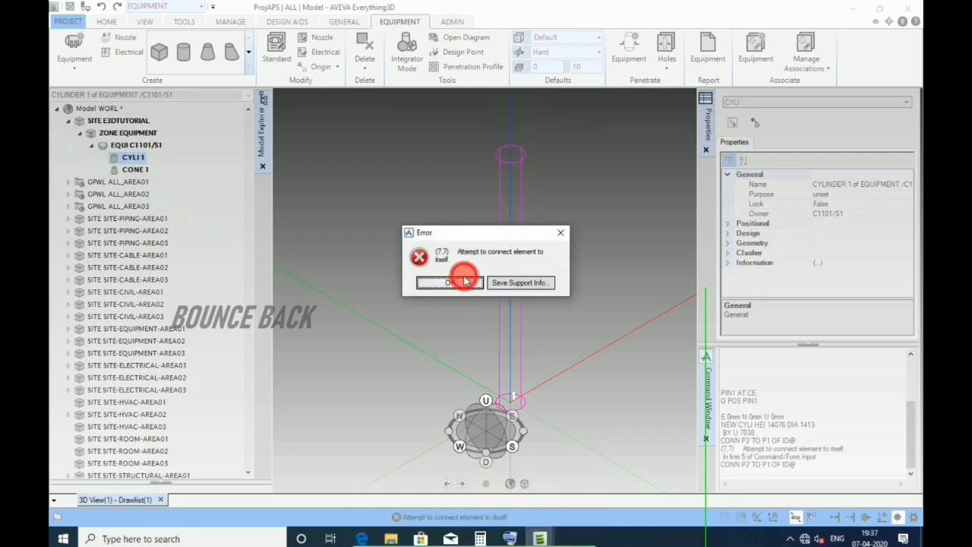
click(447, 282)
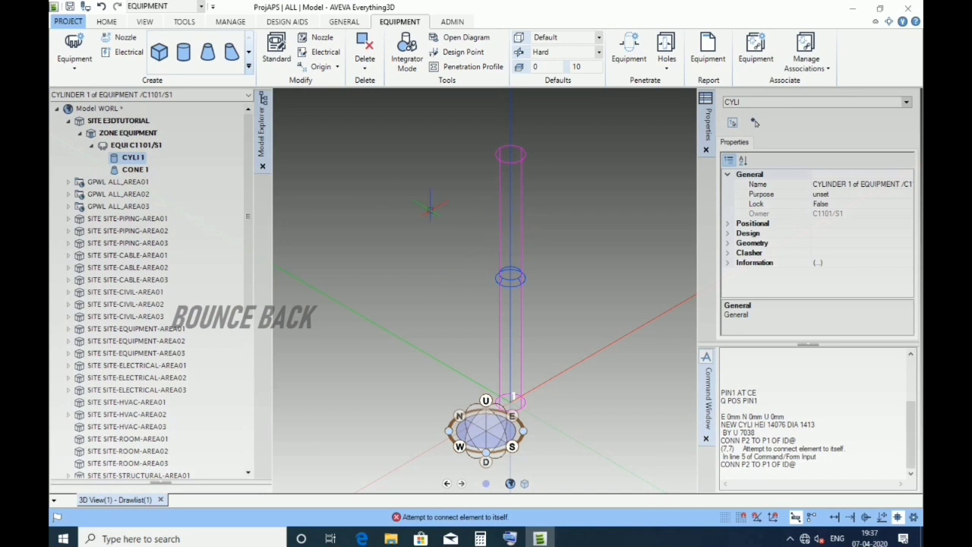
click(135, 169)
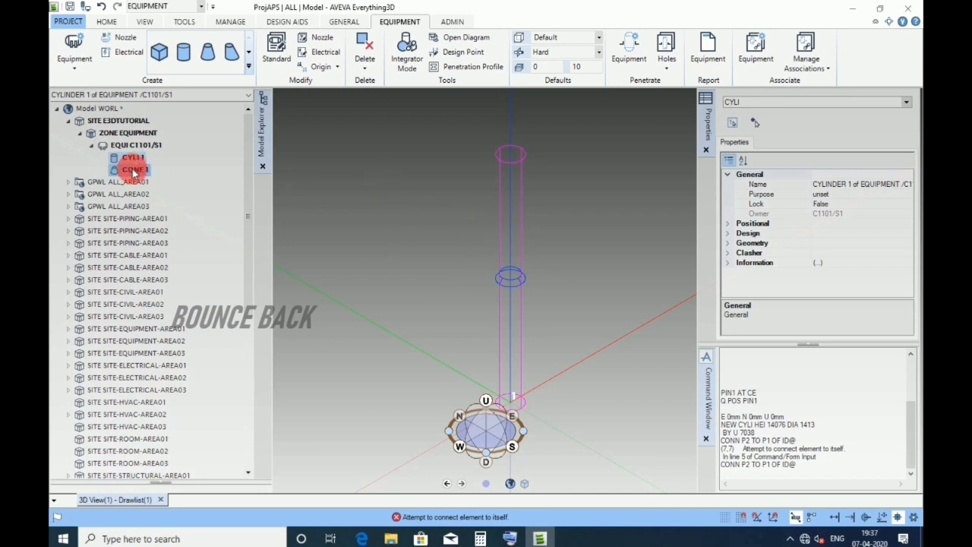
click(134, 169)
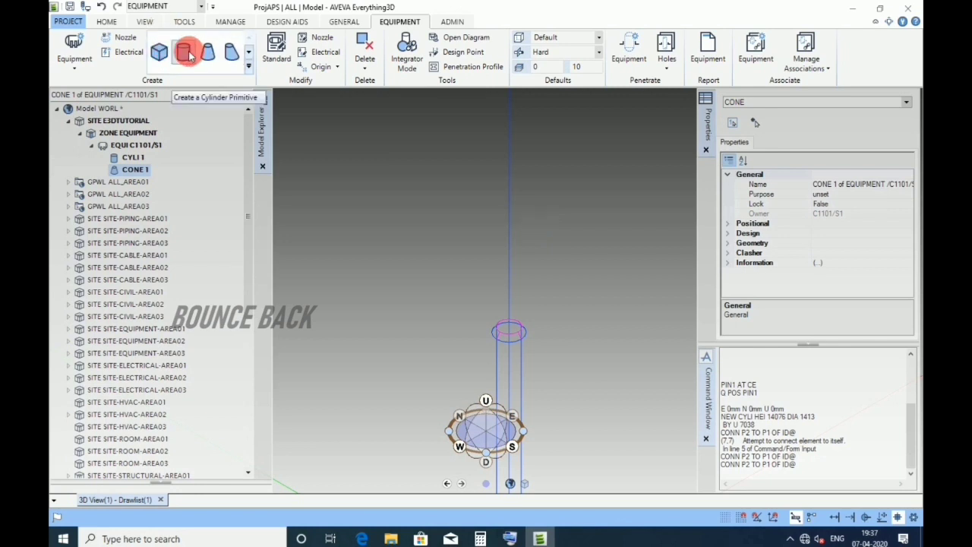
mouse_move(507, 318)
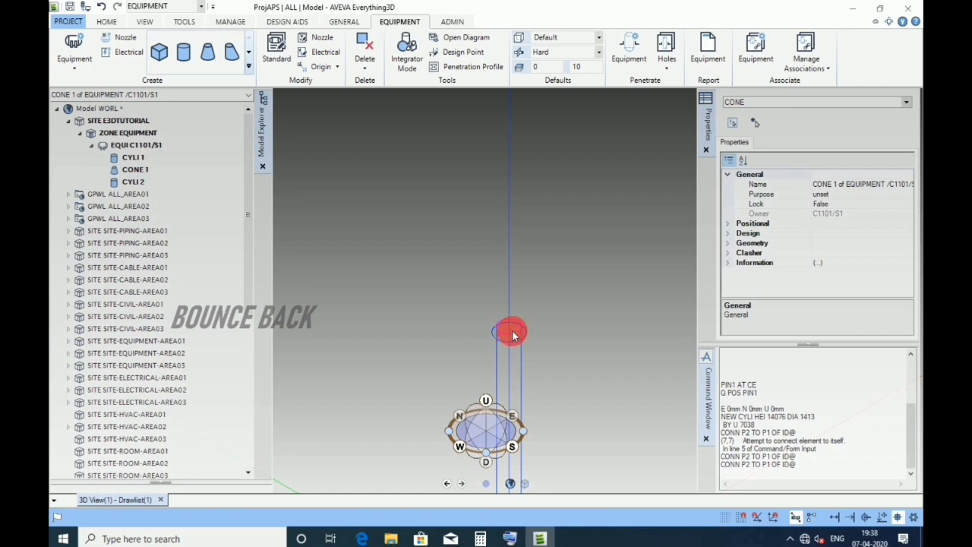
Step: Create CYLI 2 on the cone's top circle with diameter 1067
click(509, 332)
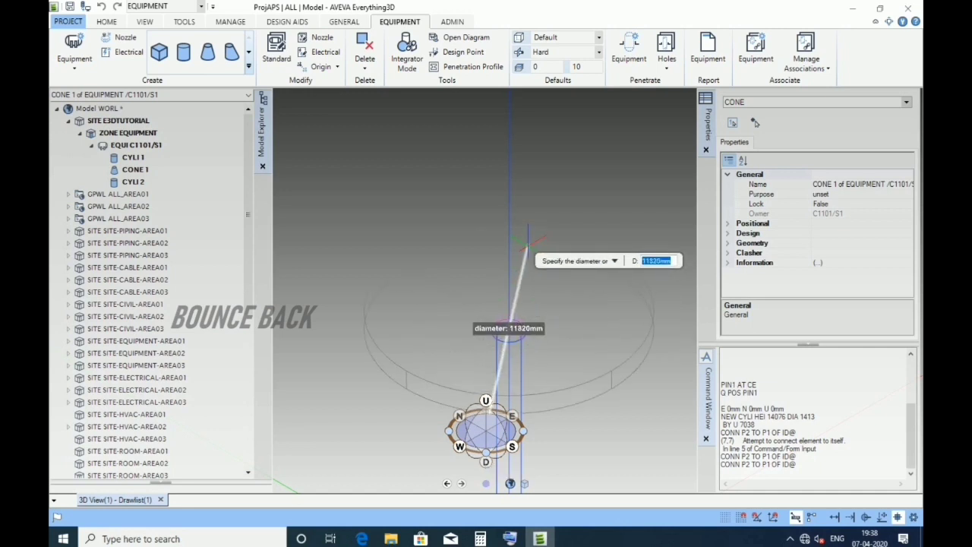
text(1067)
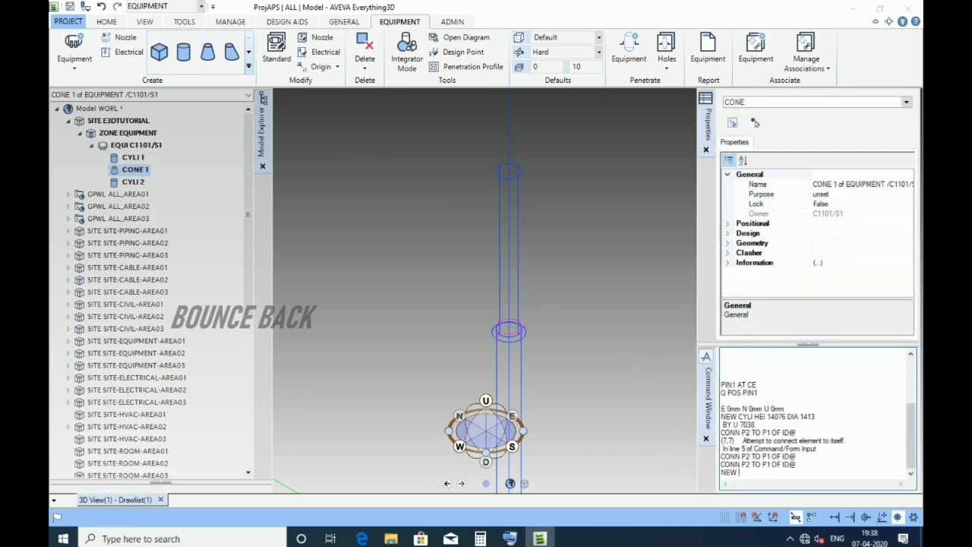
Step: Create a NEW DISH HEI 200 DIA 1067 and select the upper cylinder to connect it
text(DISH)
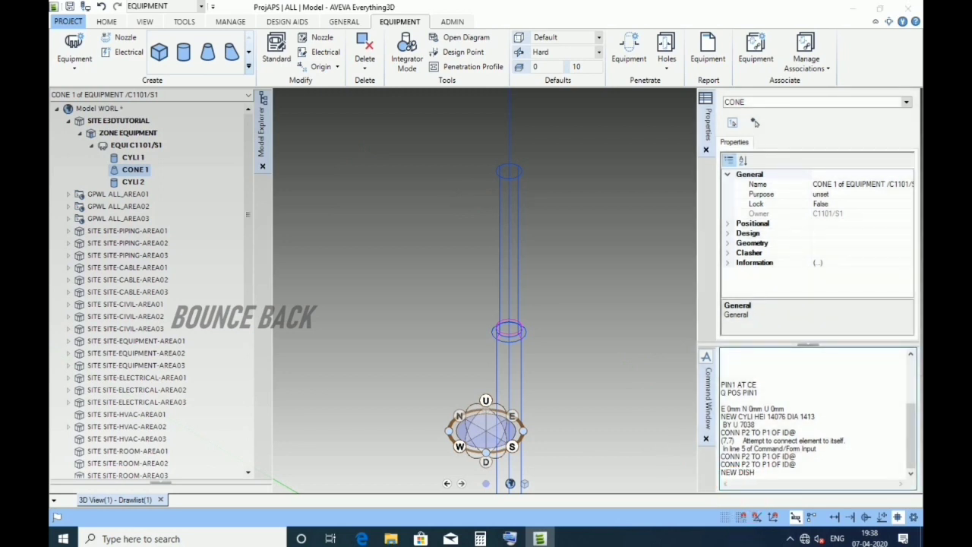
text(HEI)
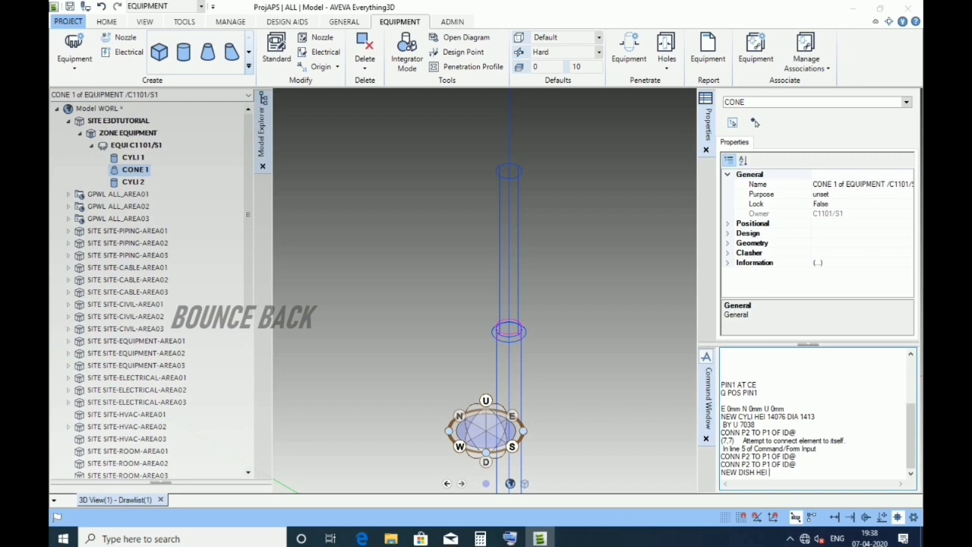
text(200 D)
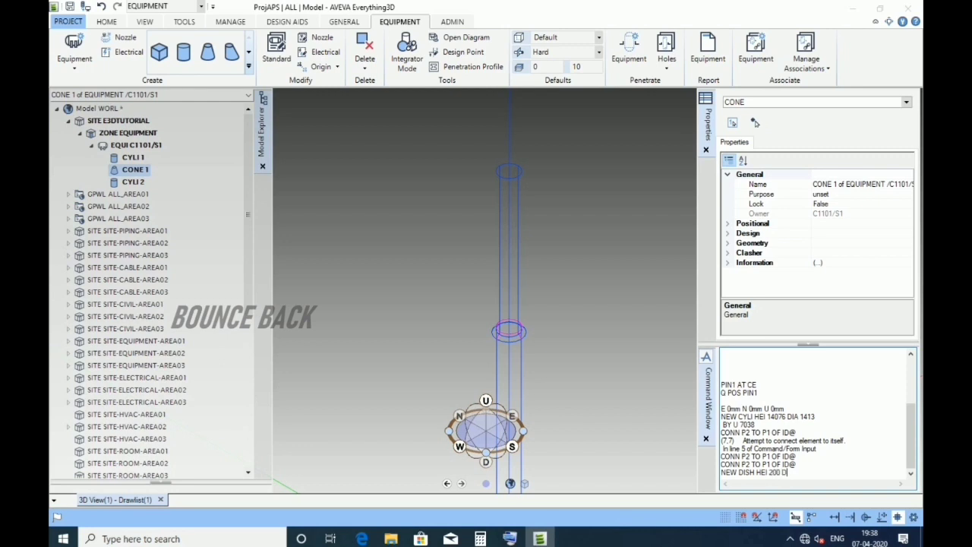
text(A 1067)
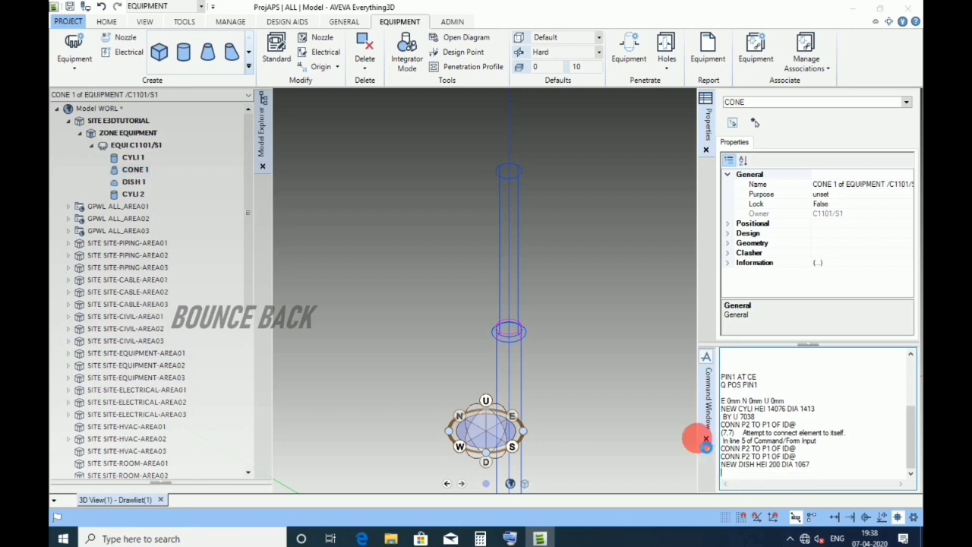
click(135, 181)
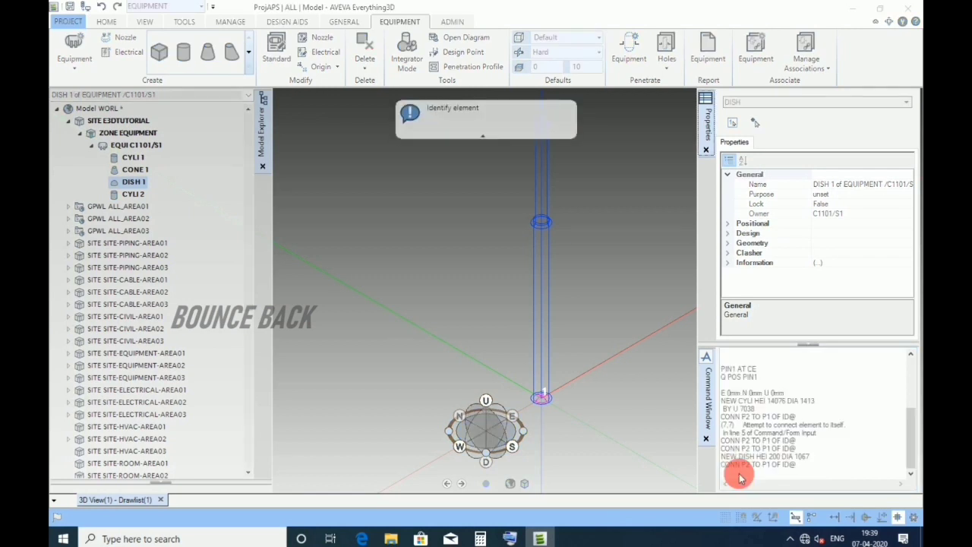
mouse_move(553, 168)
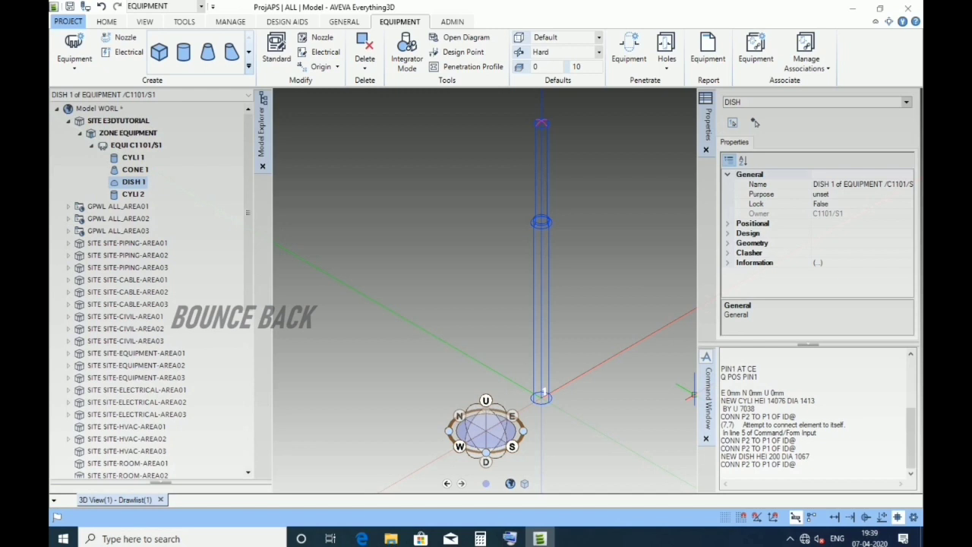
mouse_move(125, 86)
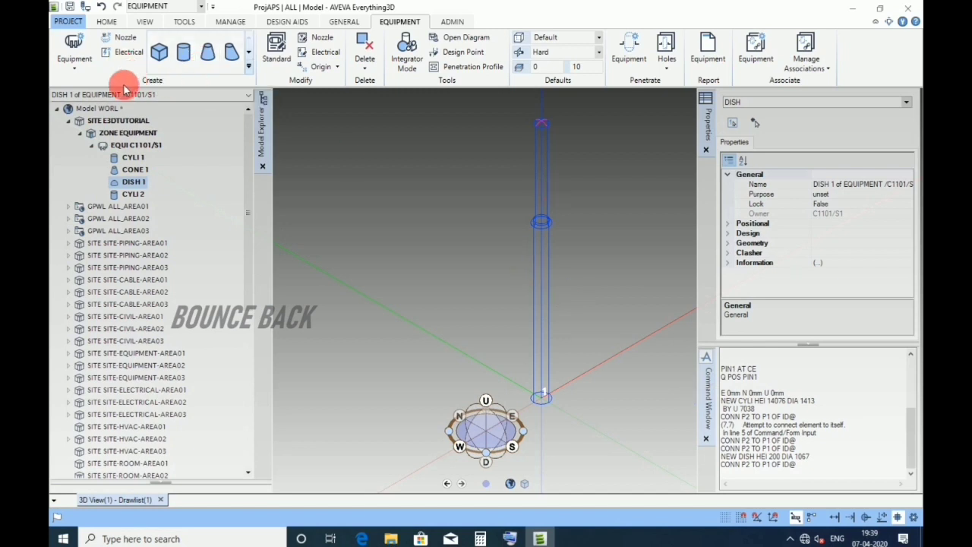
mouse_move(188, 36)
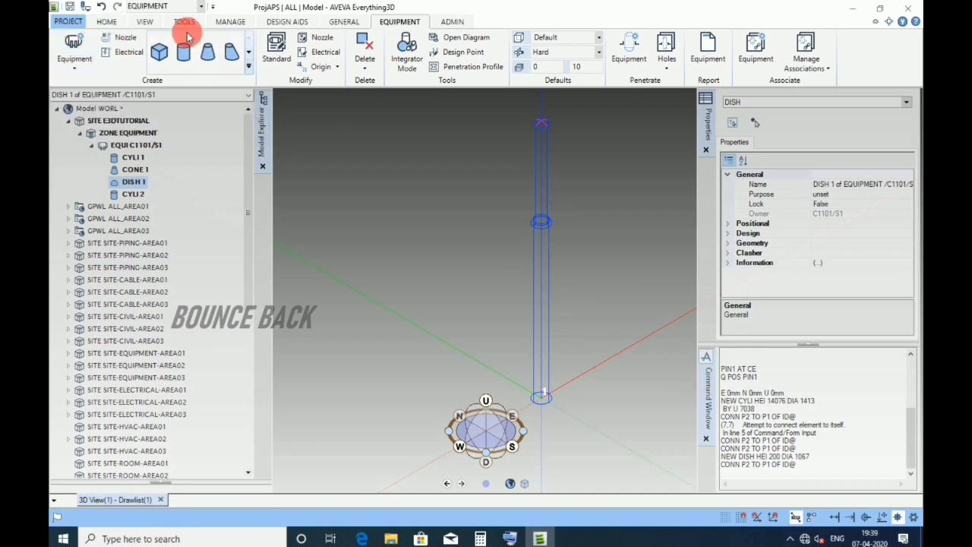
Step: Switch the 3D view from wireframe to solid shading in the View tab's Settings group
click(184, 21)
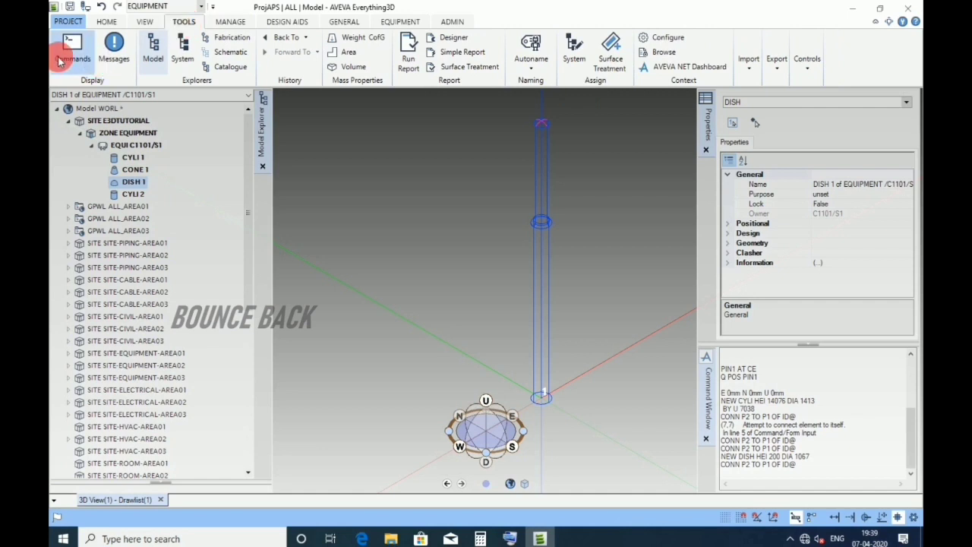
click(145, 21)
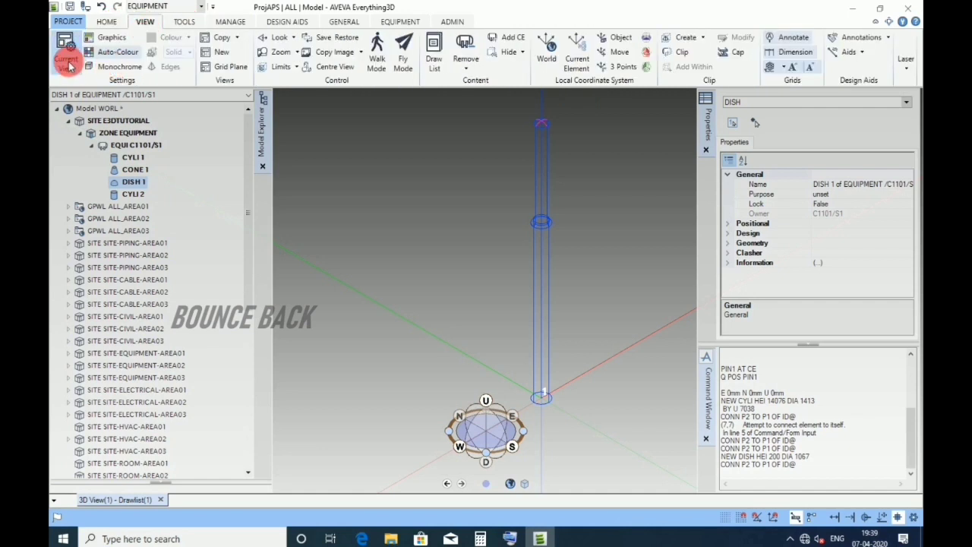
click(66, 57)
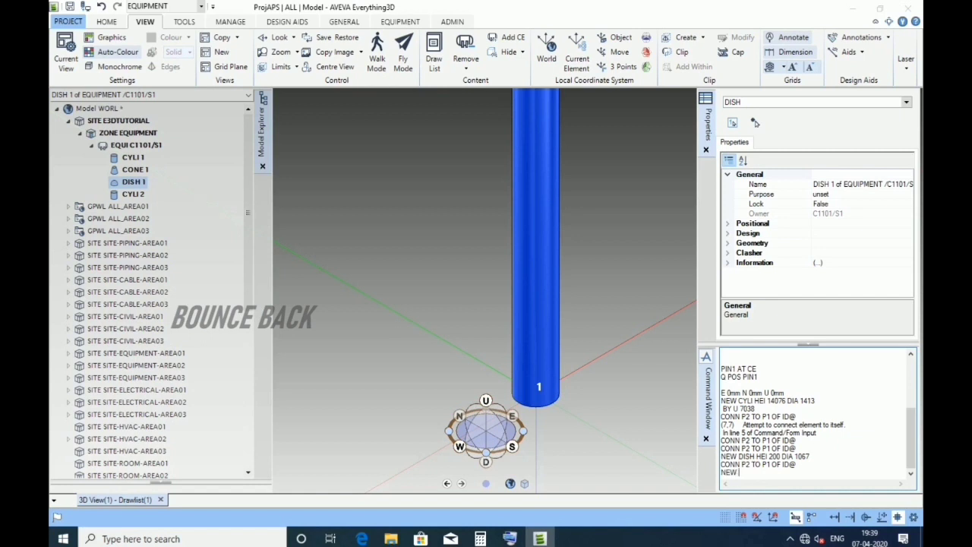
Step: Create a 25 high, 2100 diameter cylinder and shift it with BY U and BY D moves
text(CYLI HEI)
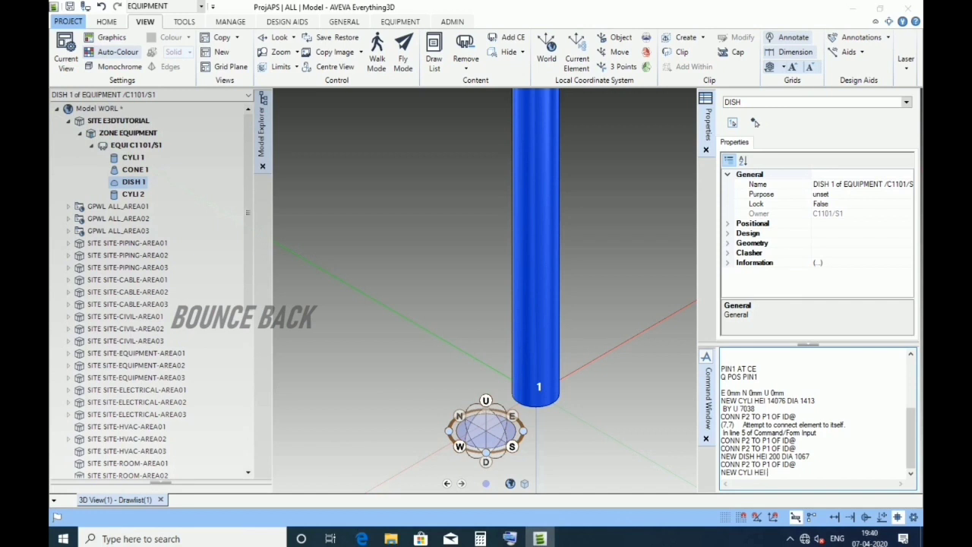
text(25)
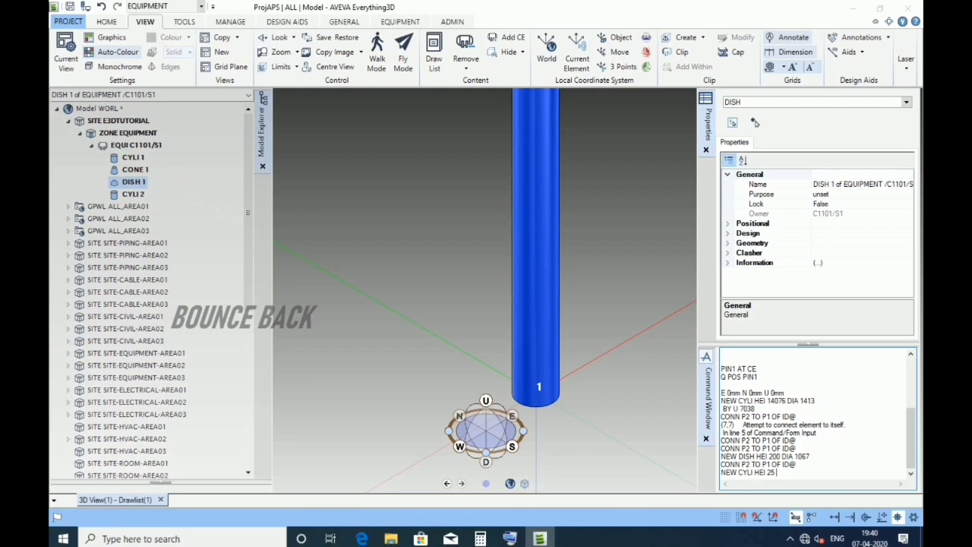
text(DIA)
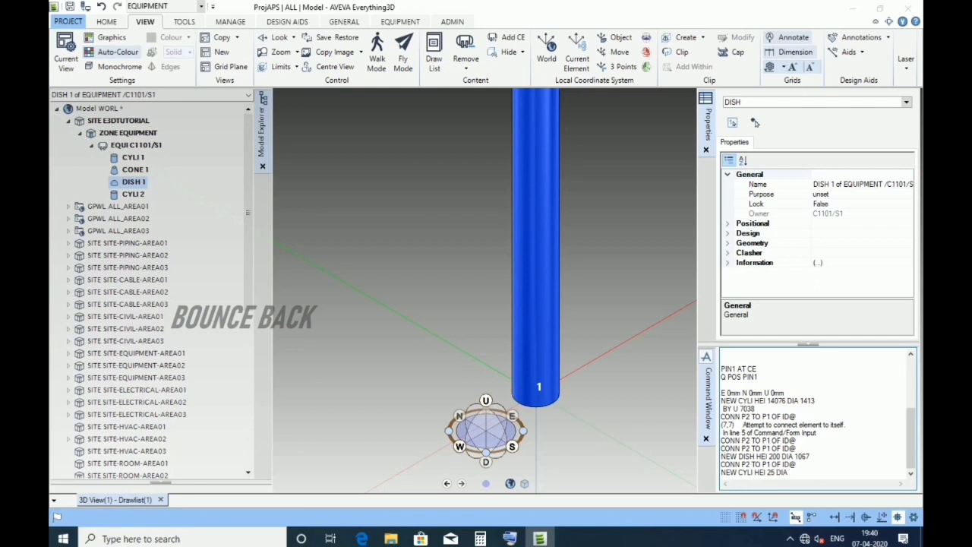
text(2100)
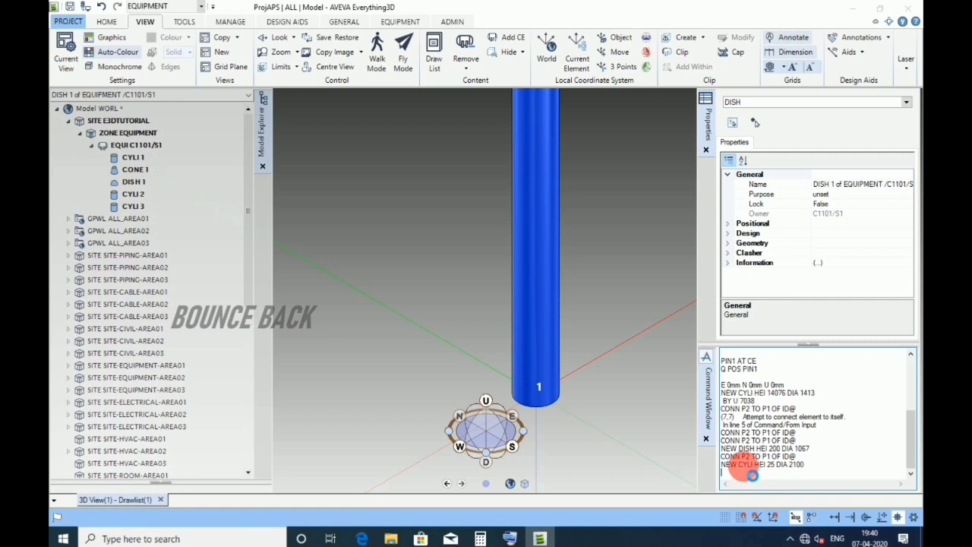
click(132, 193)
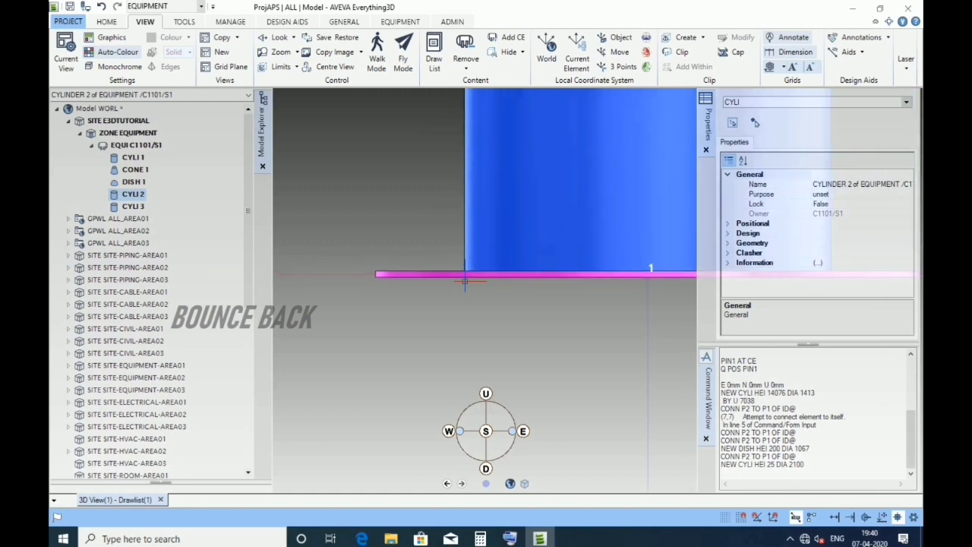
mouse_move(655, 365)
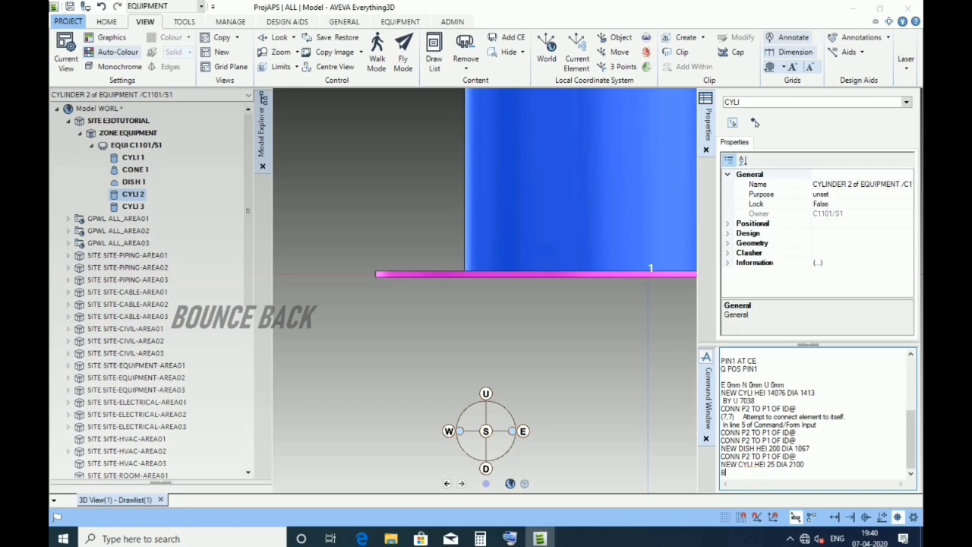
text(Y U 25)
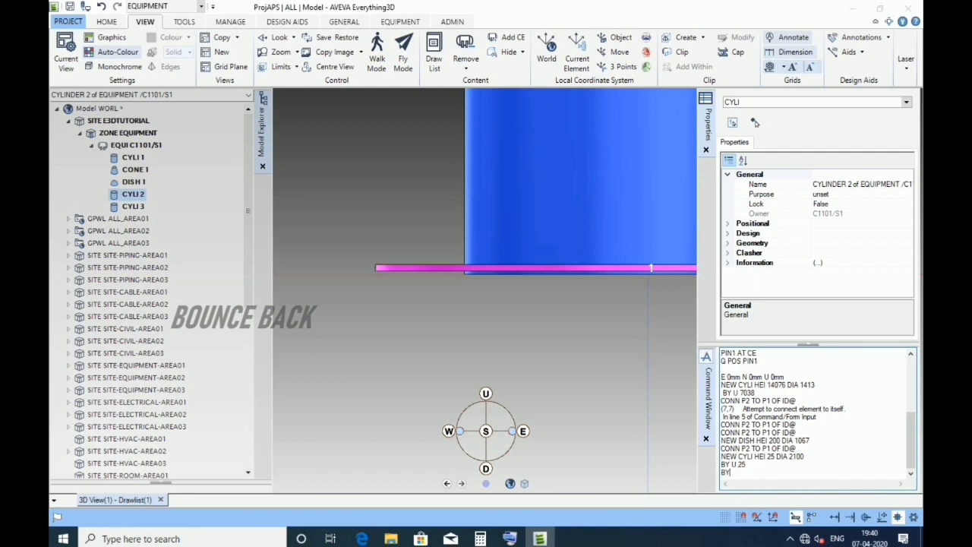
text(D)
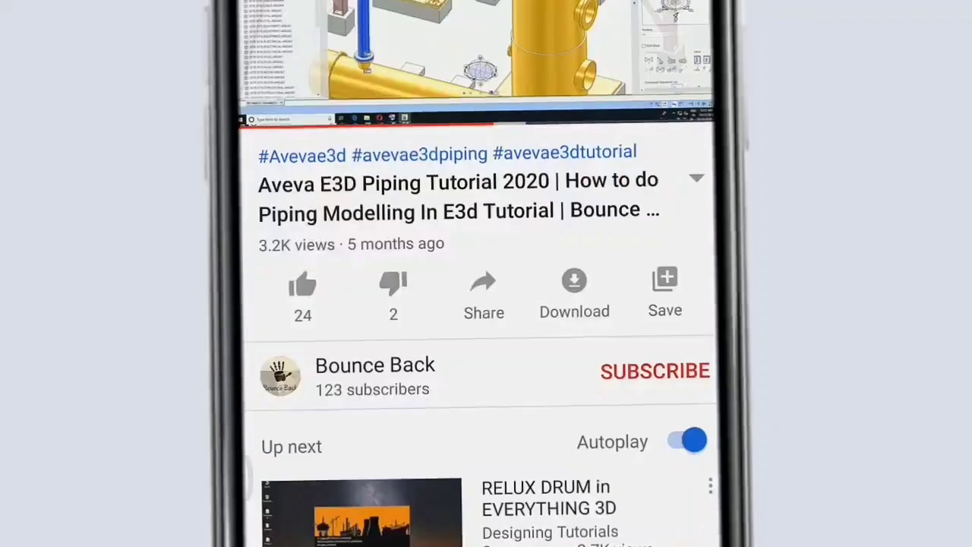
click(302, 285)
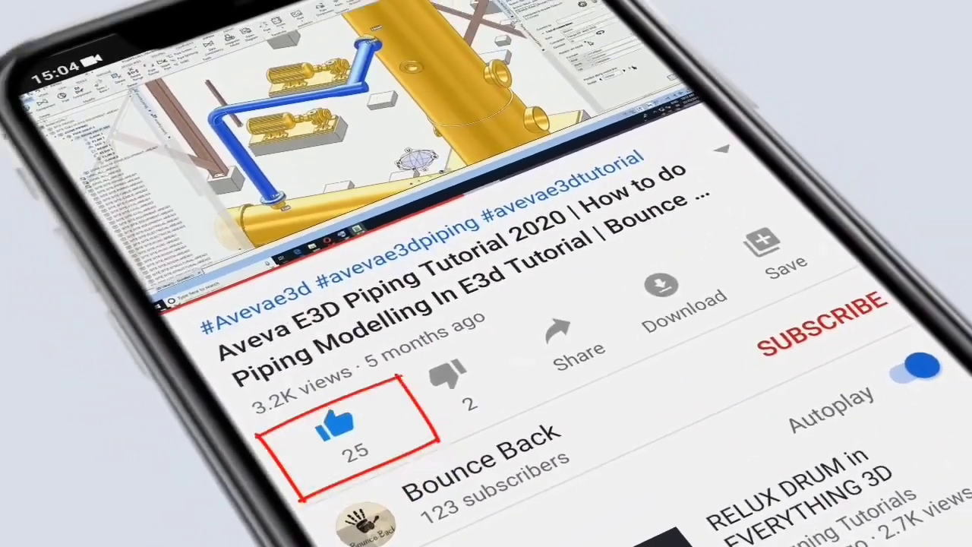